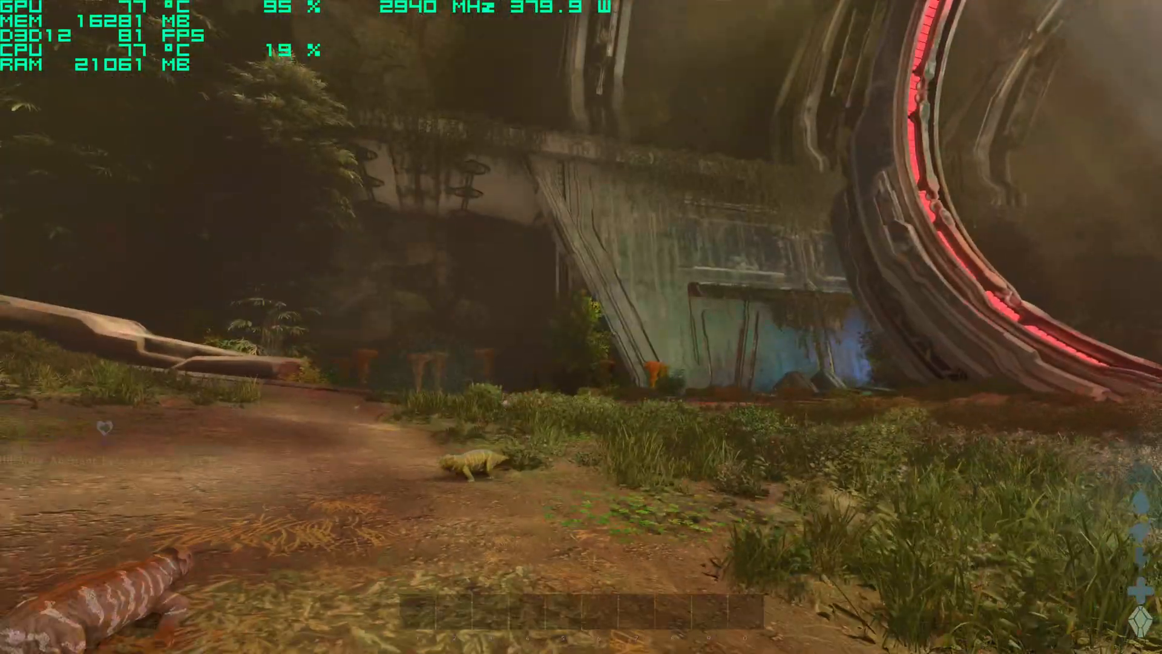
mouse_move(581, 327)
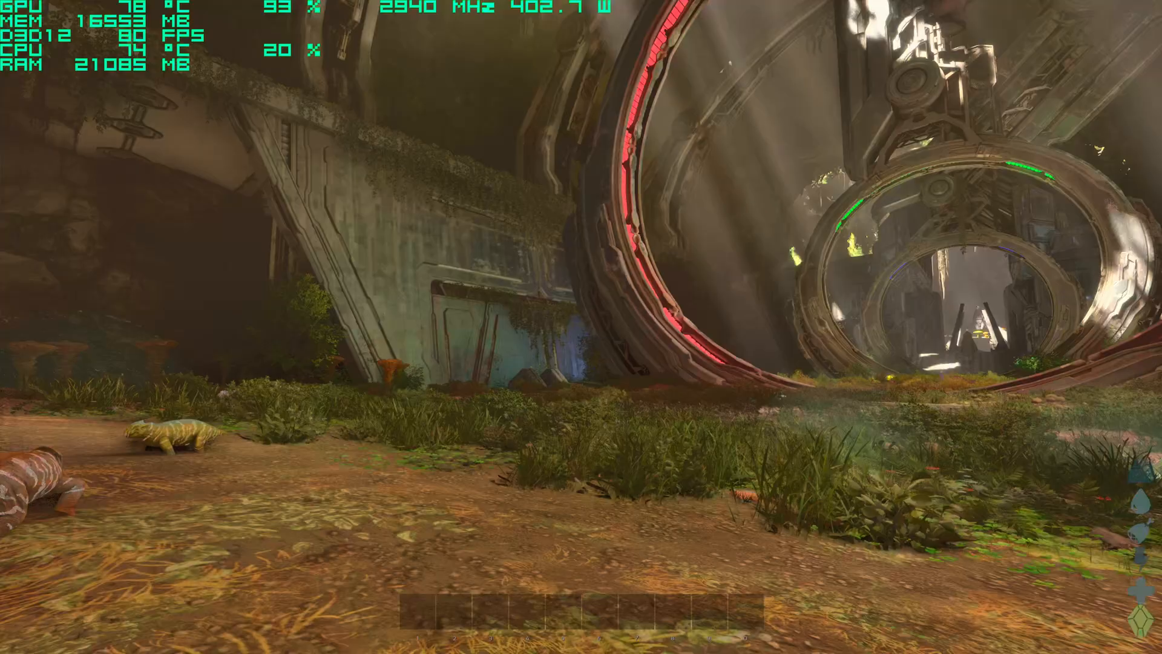
mouse_move(581, 327)
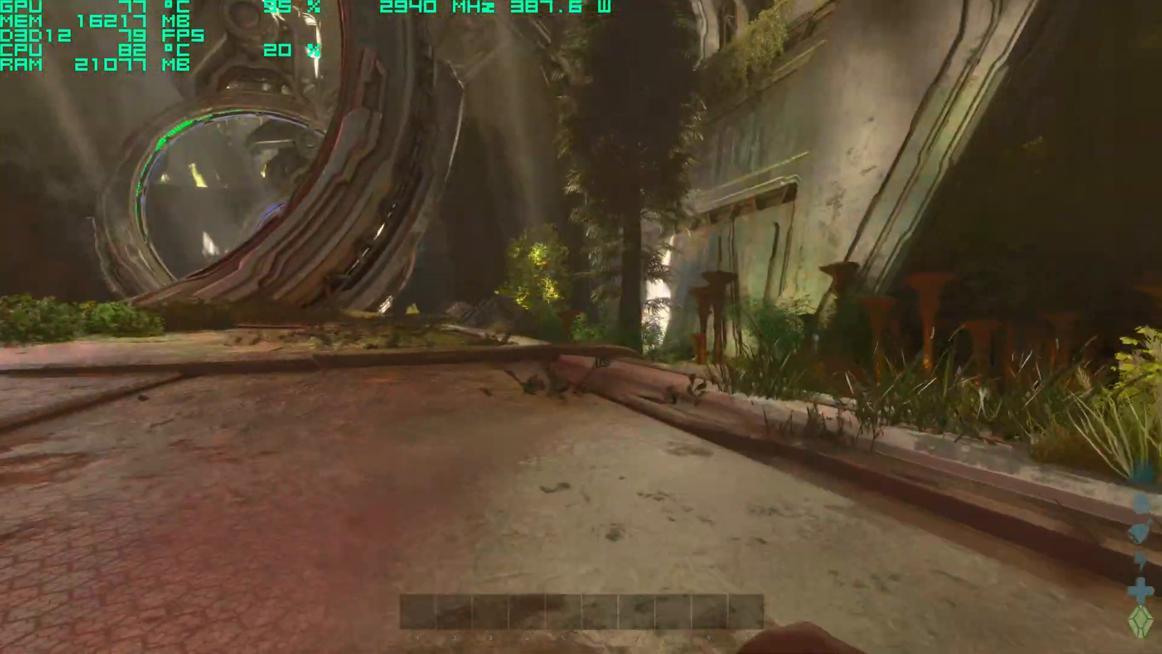
mouse_move(581, 327)
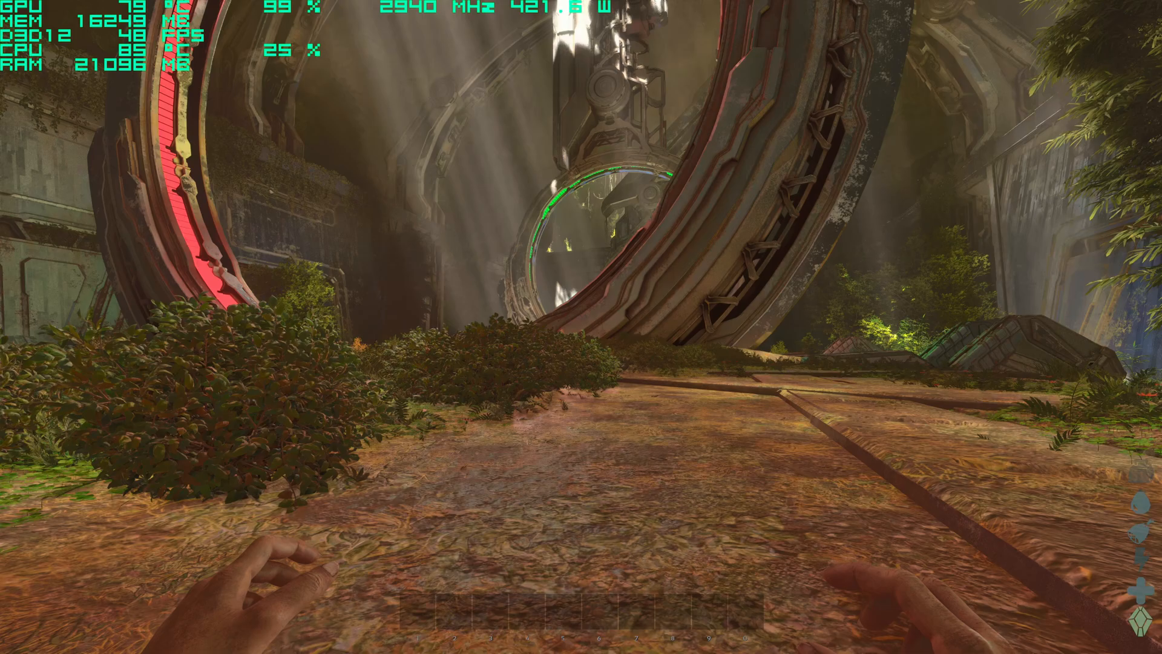
- Show the Steam overlay Commands note, then close it and return to ARK gameplay
key("shift+tab")
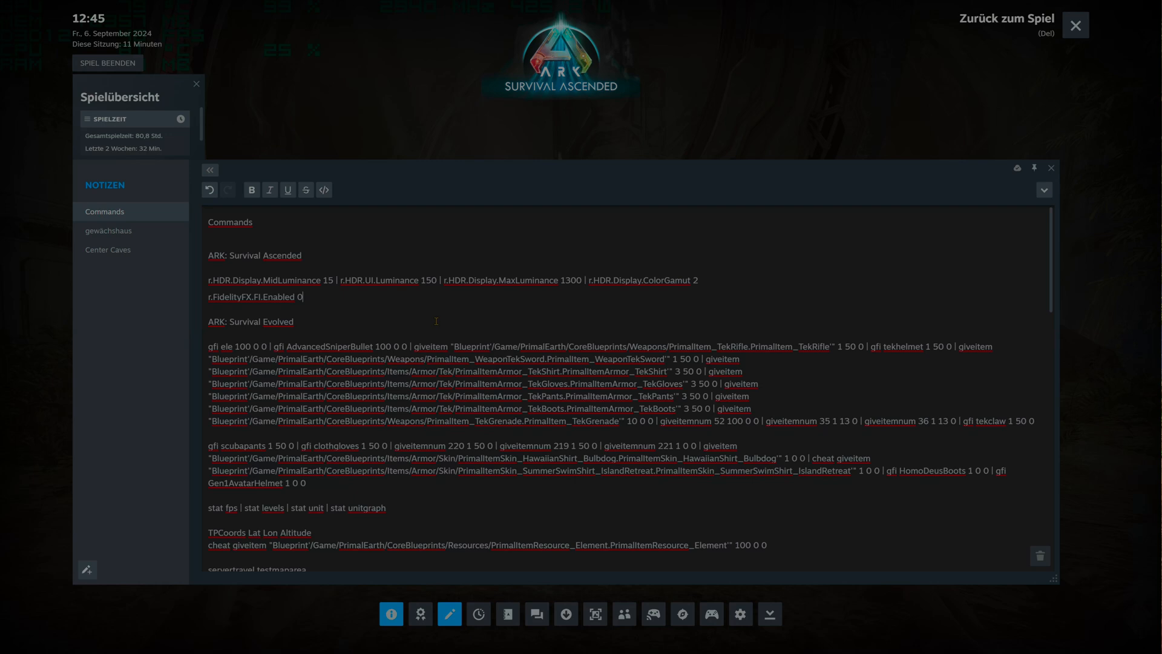
mouse_move(441, 315)
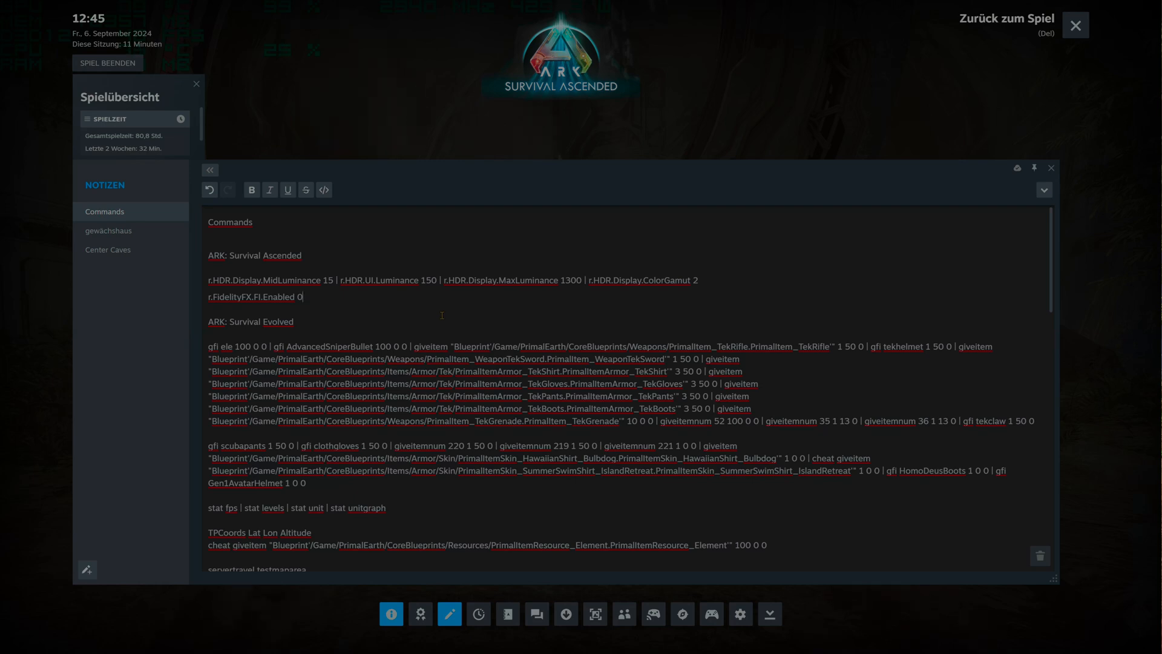
left_click(1075, 25)
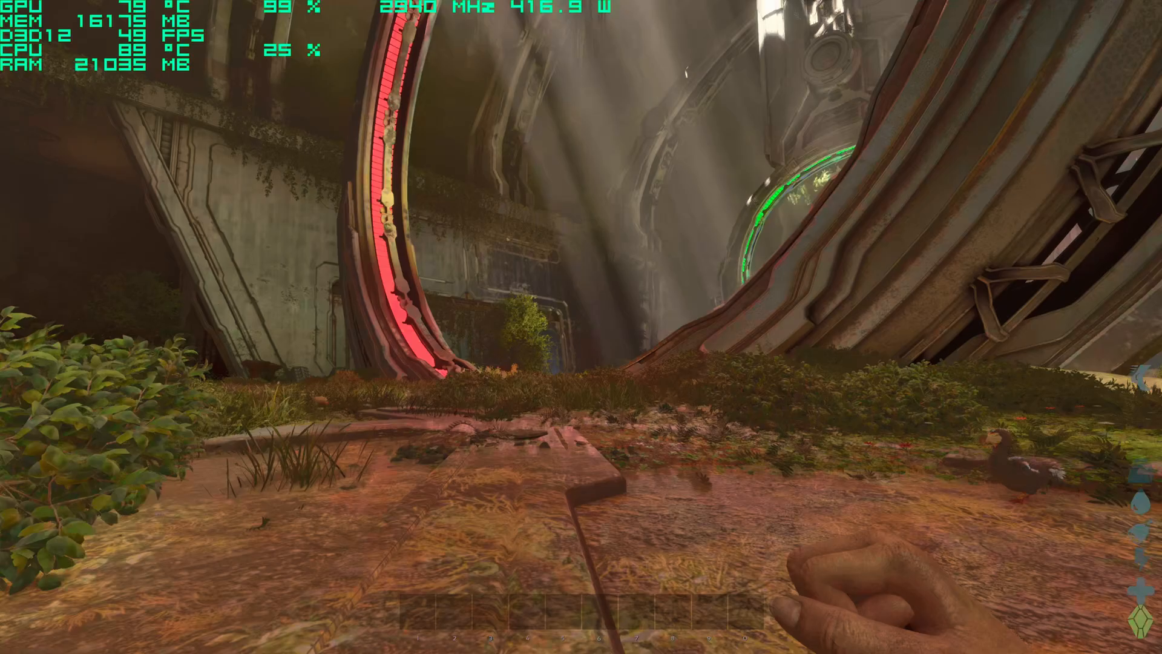
mouse_move(581, 327)
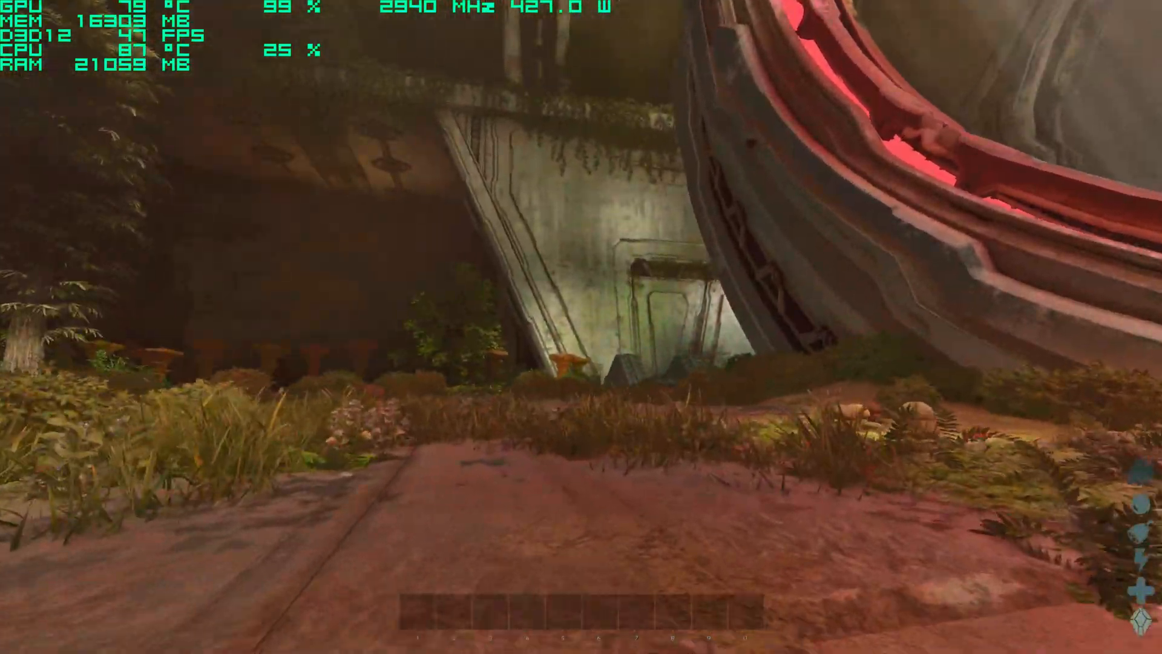
mouse_move(581, 327)
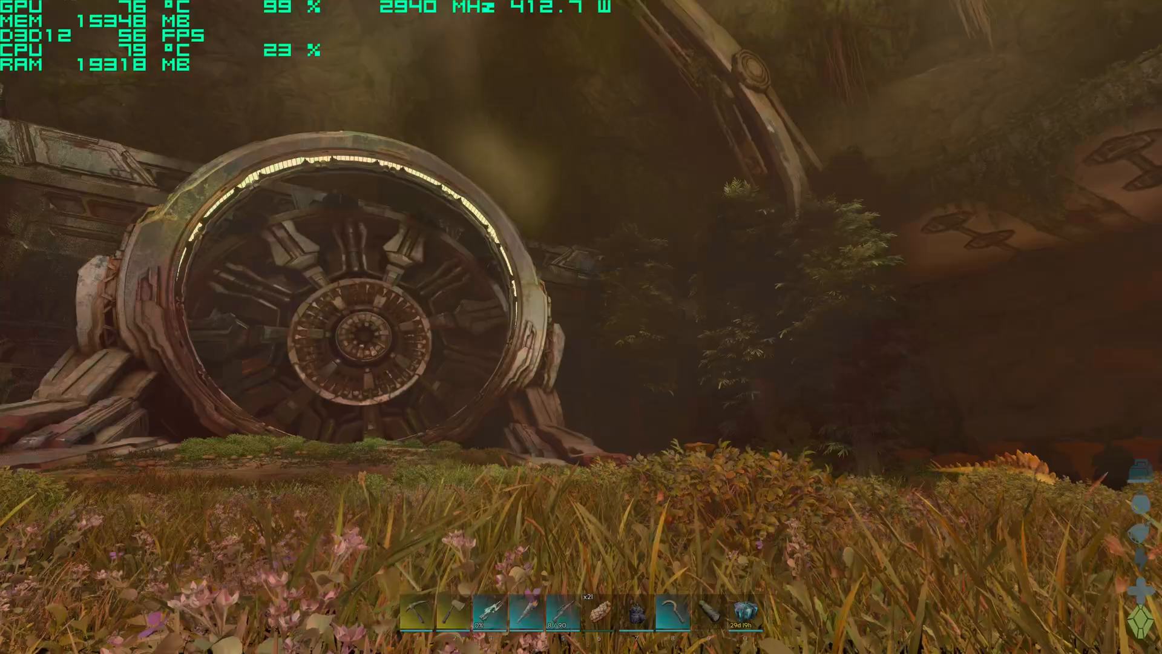
mouse_move(581, 326)
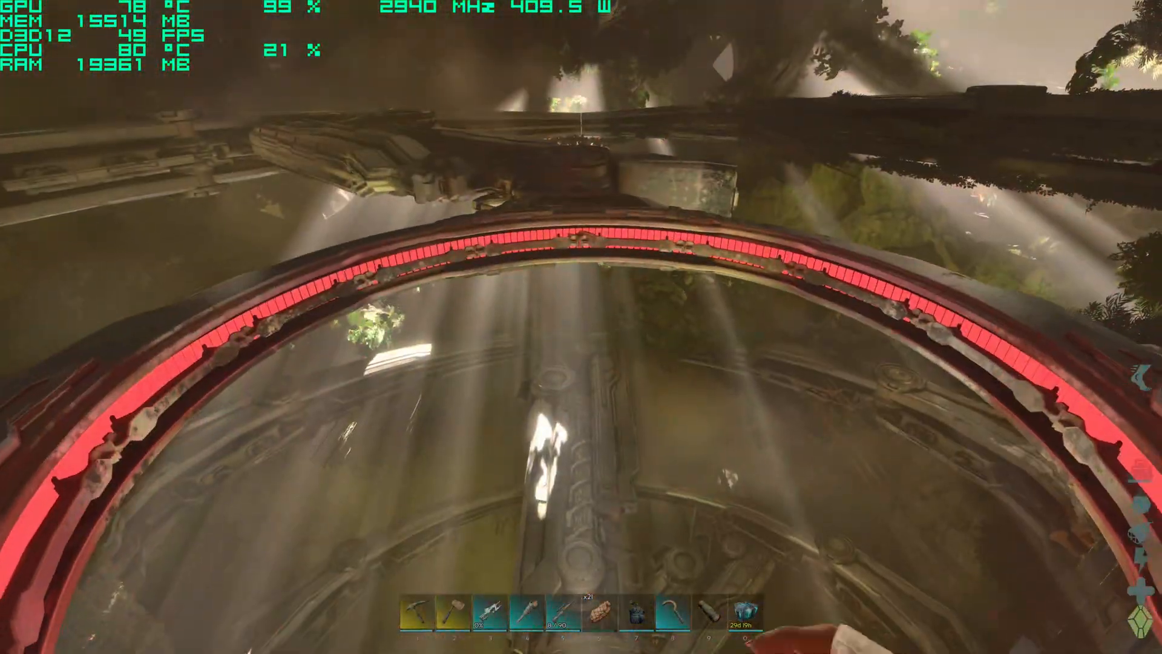
mouse_move(581, 327)
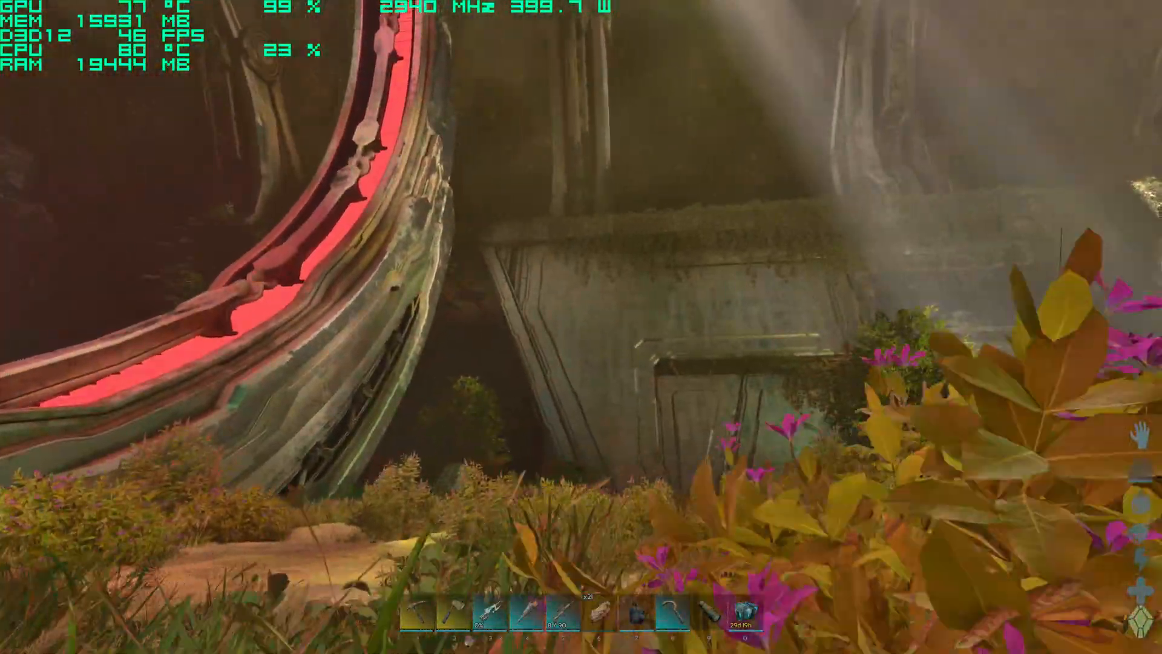
mouse_move(581, 327)
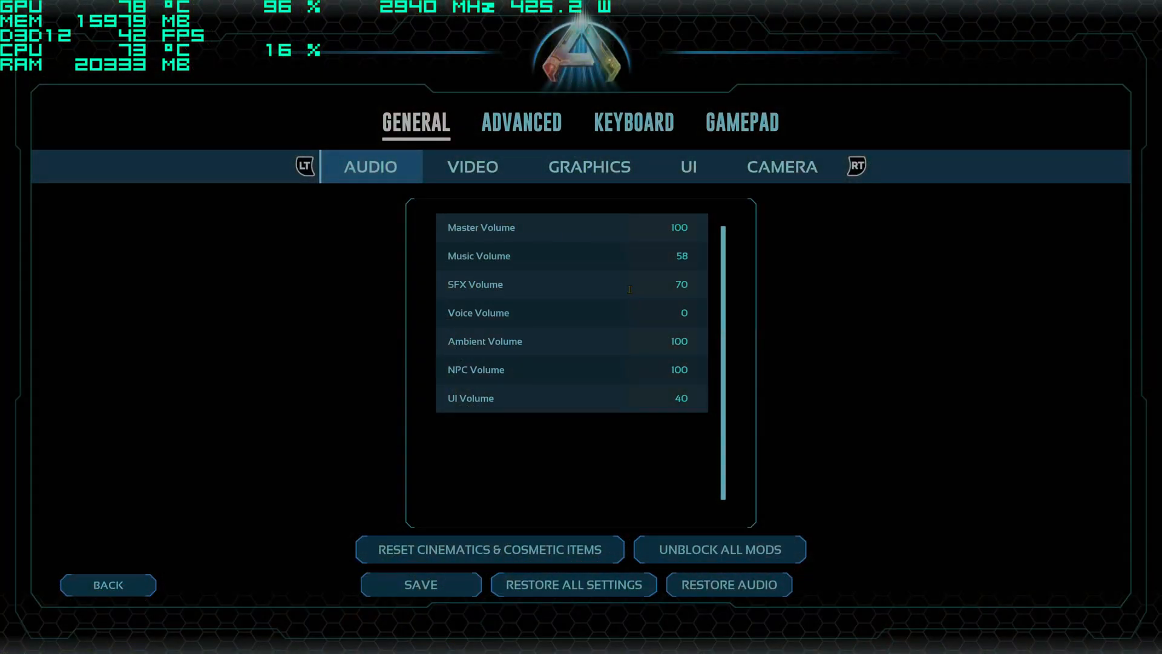
- Turn Cinematic Lighting Mode ON in the Graphics settings and resume play
left_click(472, 166)
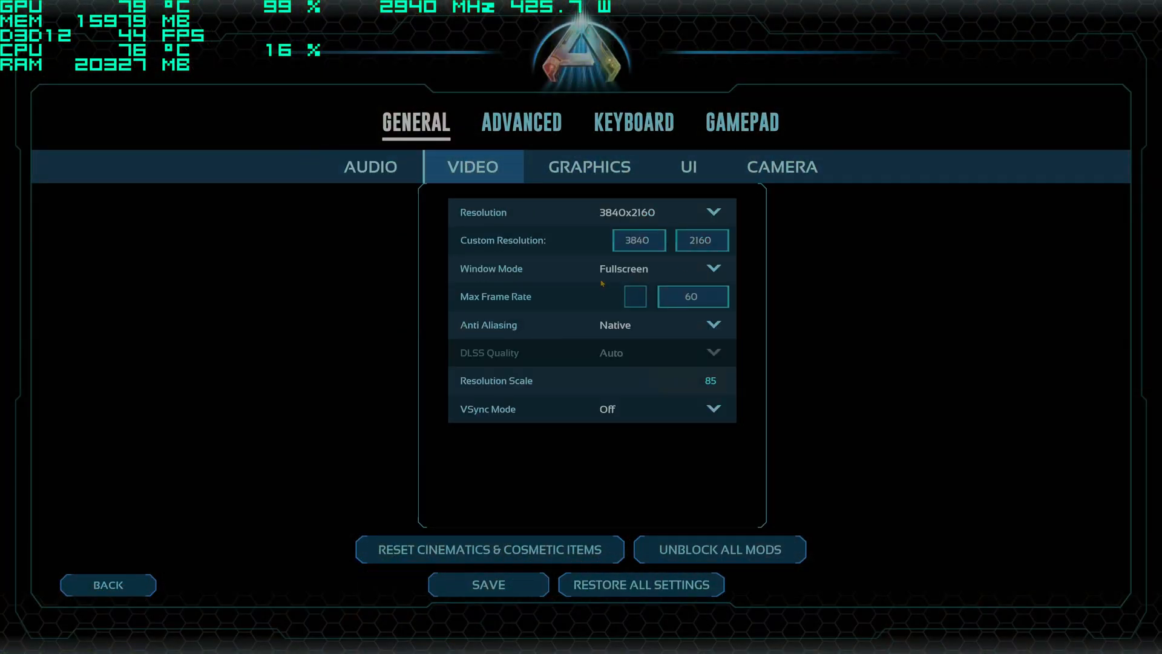
mouse_move(695, 396)
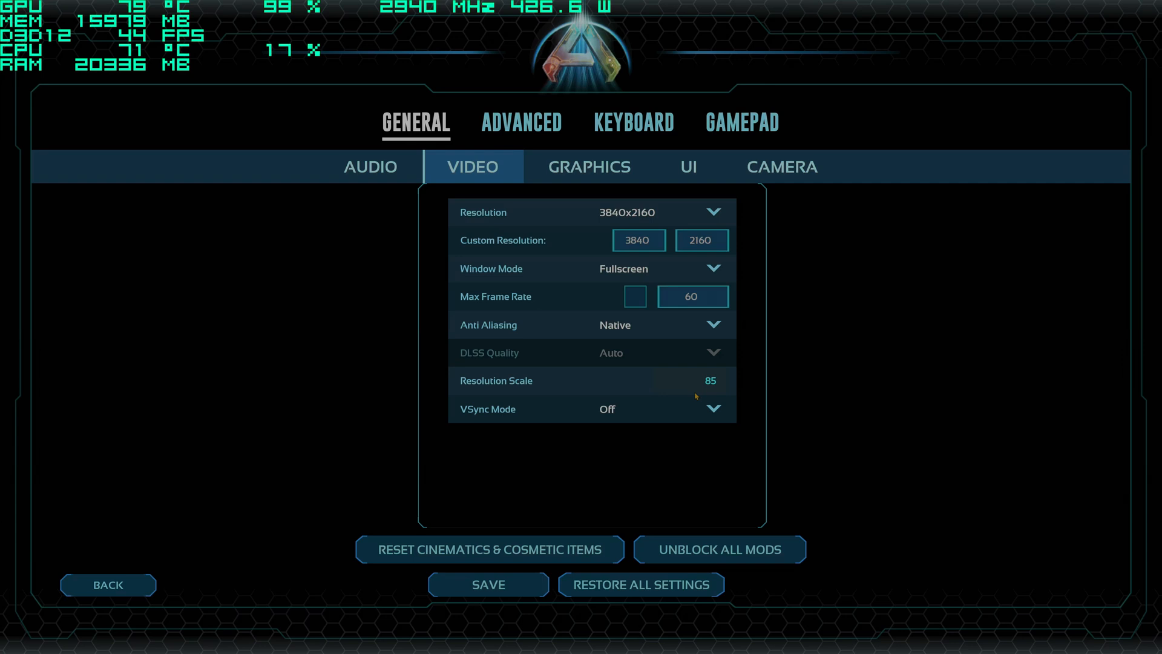
mouse_move(443, 379)
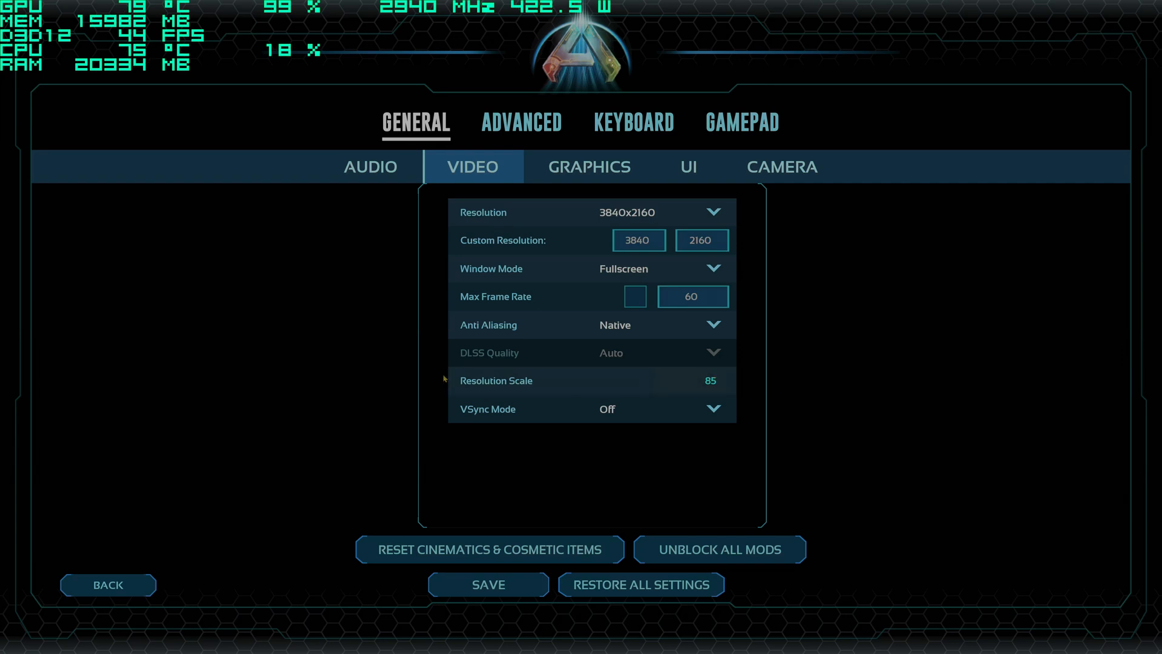
mouse_move(695, 400)
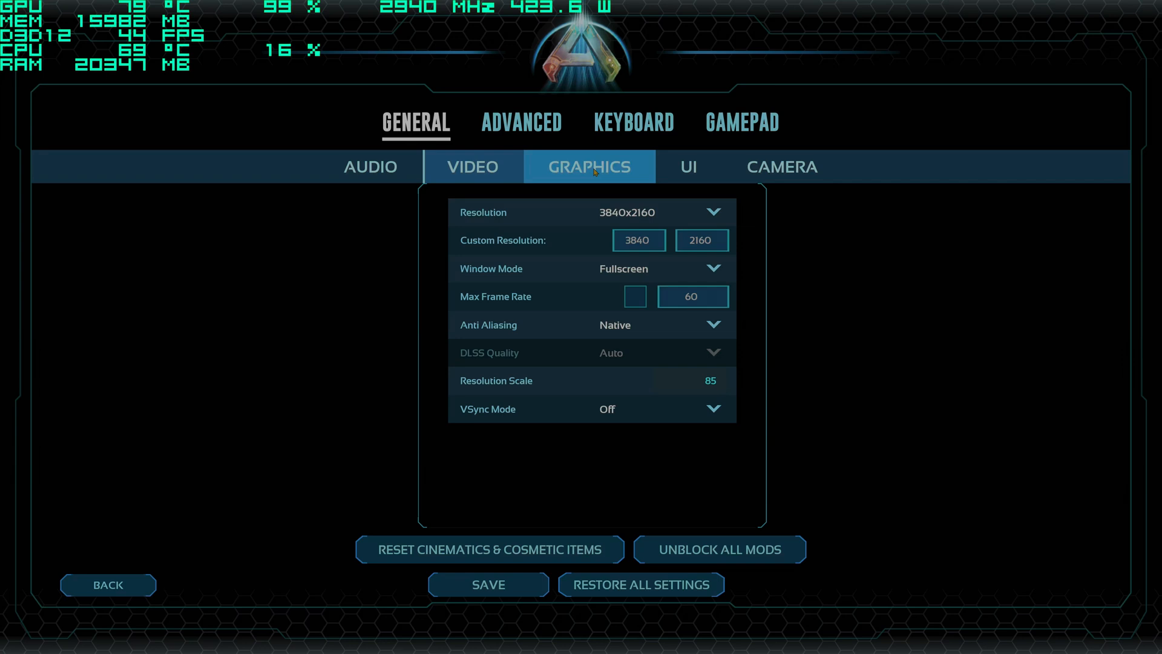
left_click(589, 166)
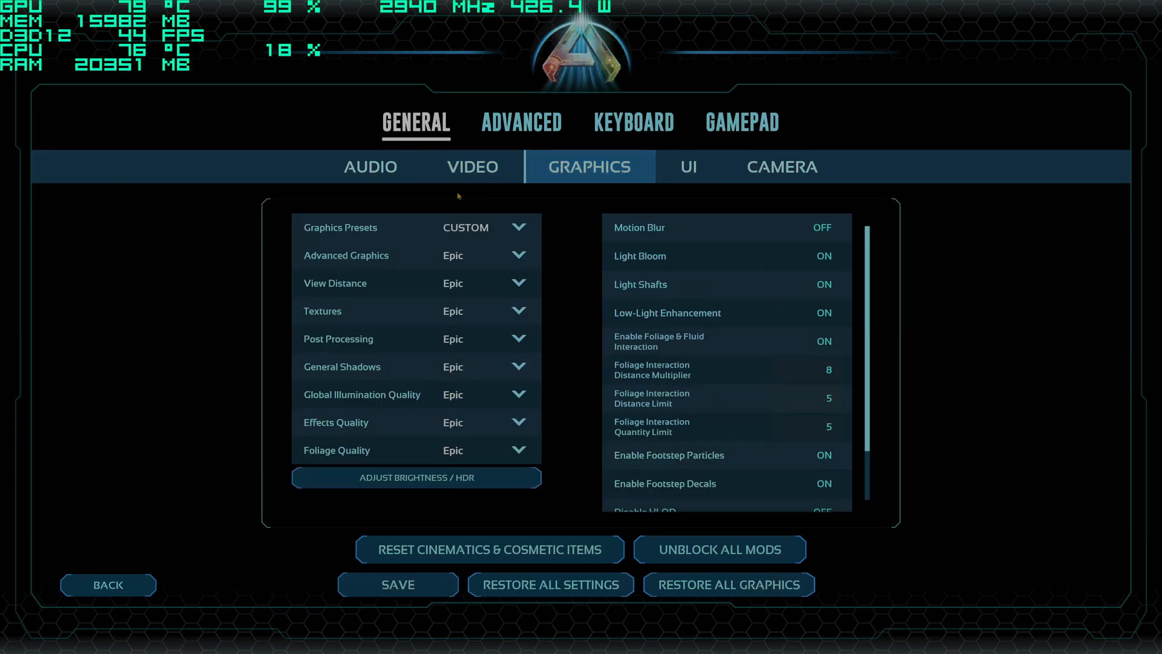
scroll("down", 3)
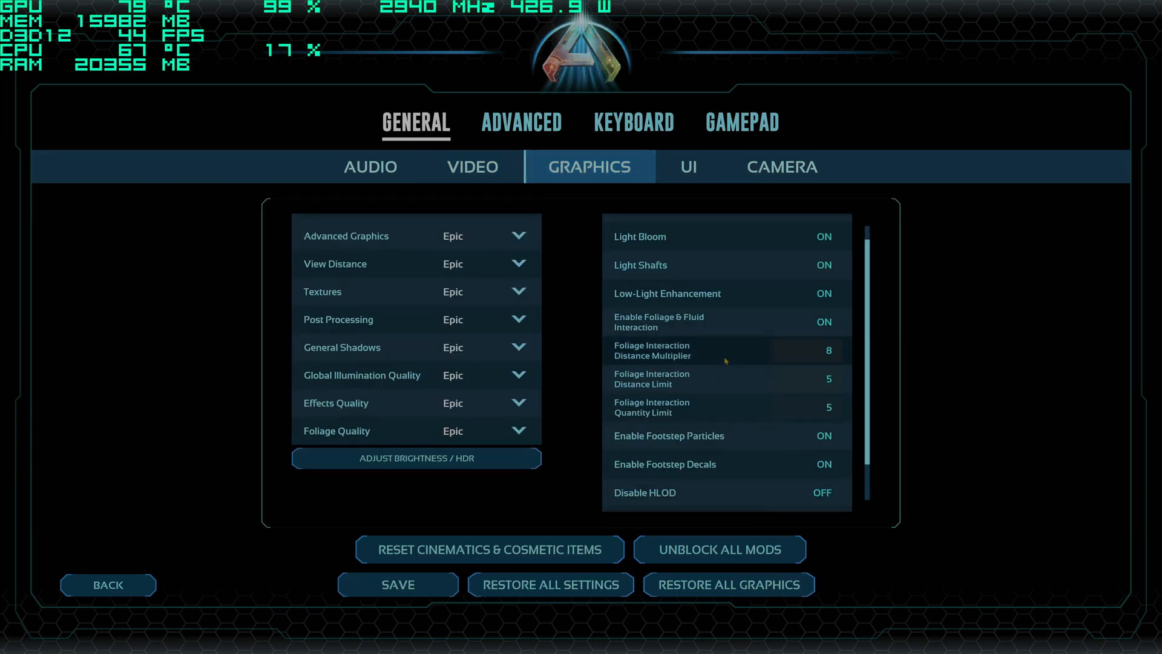
scroll("down", 3)
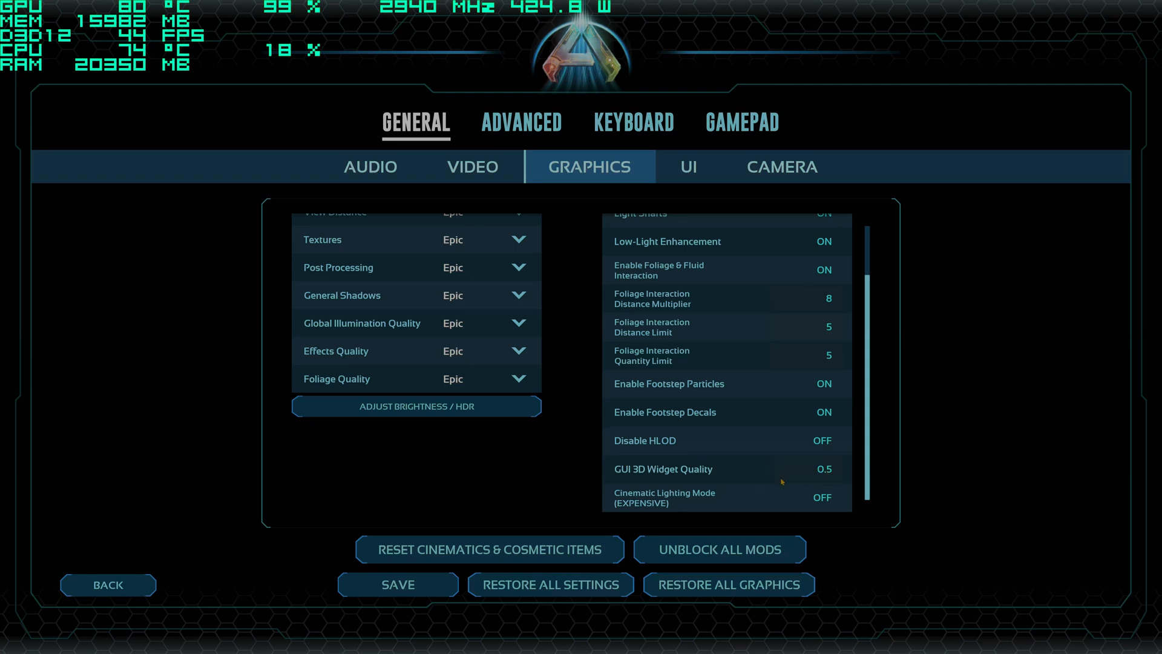
mouse_move(719, 504)
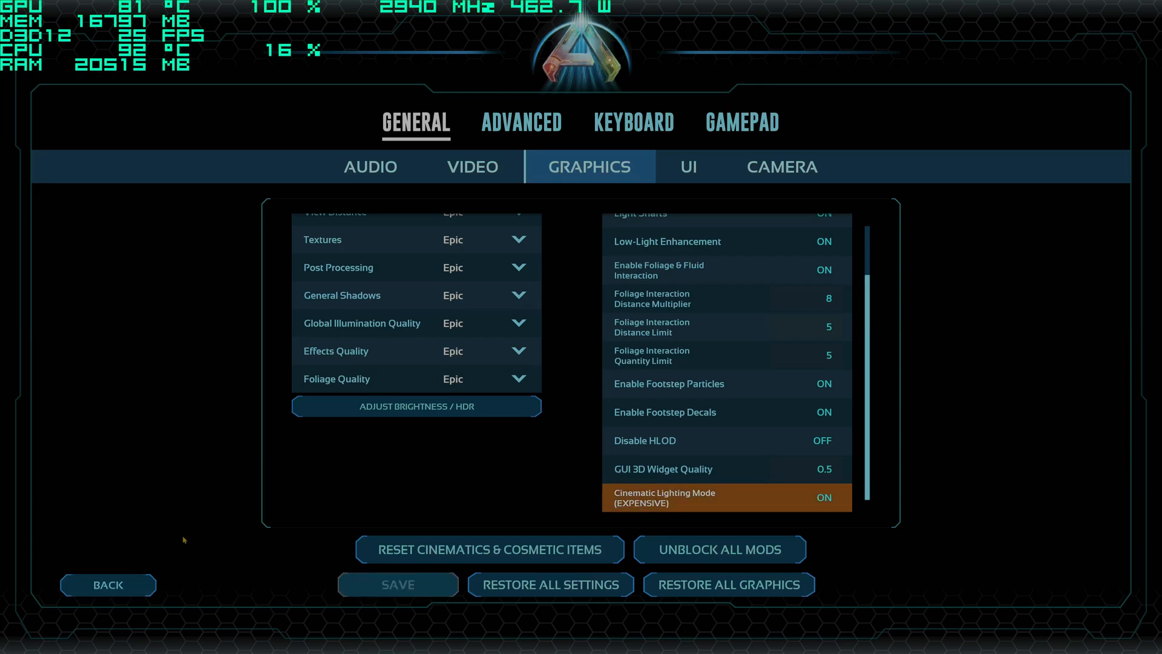
left_click(108, 585)
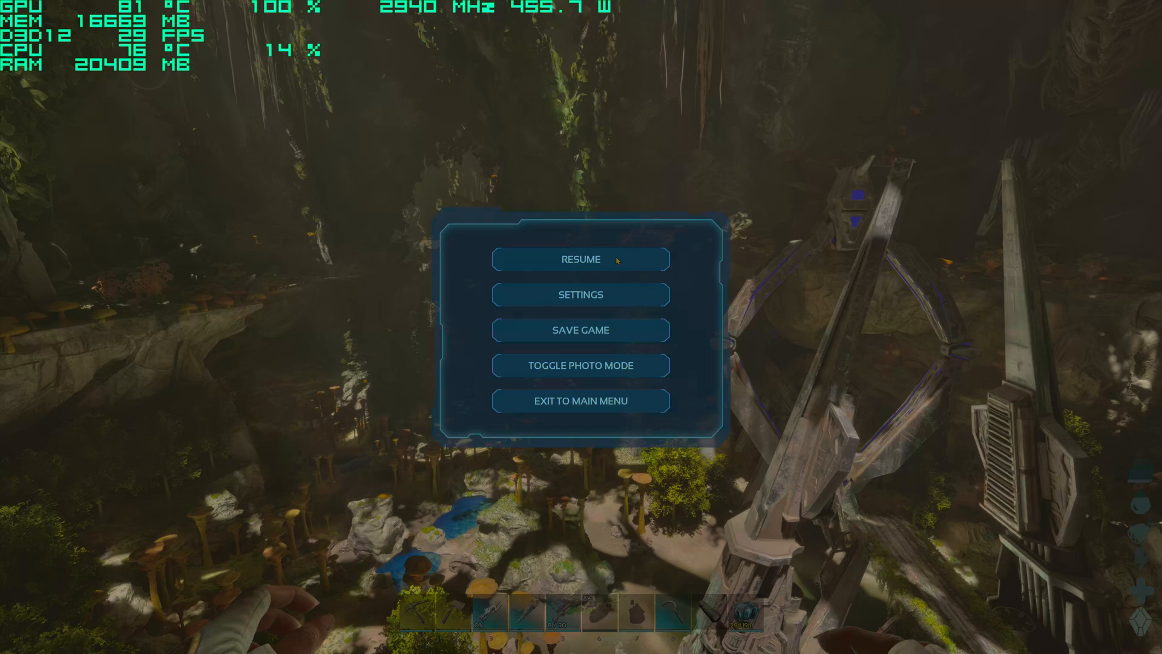
left_click(580, 260)
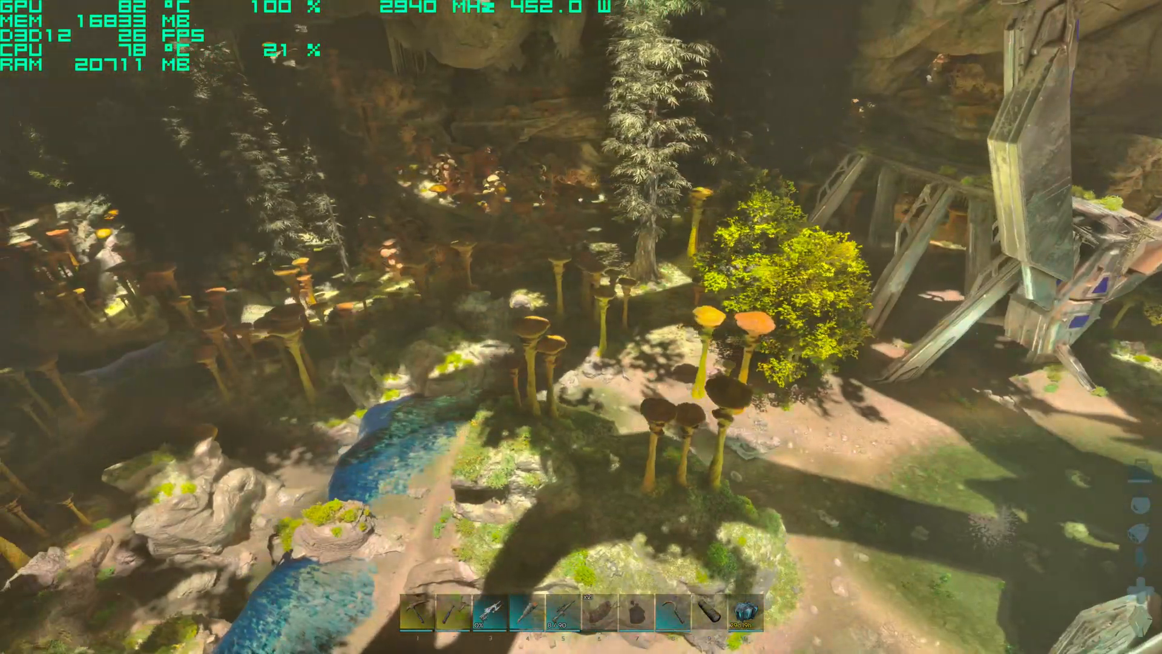
mouse_move(581, 327)
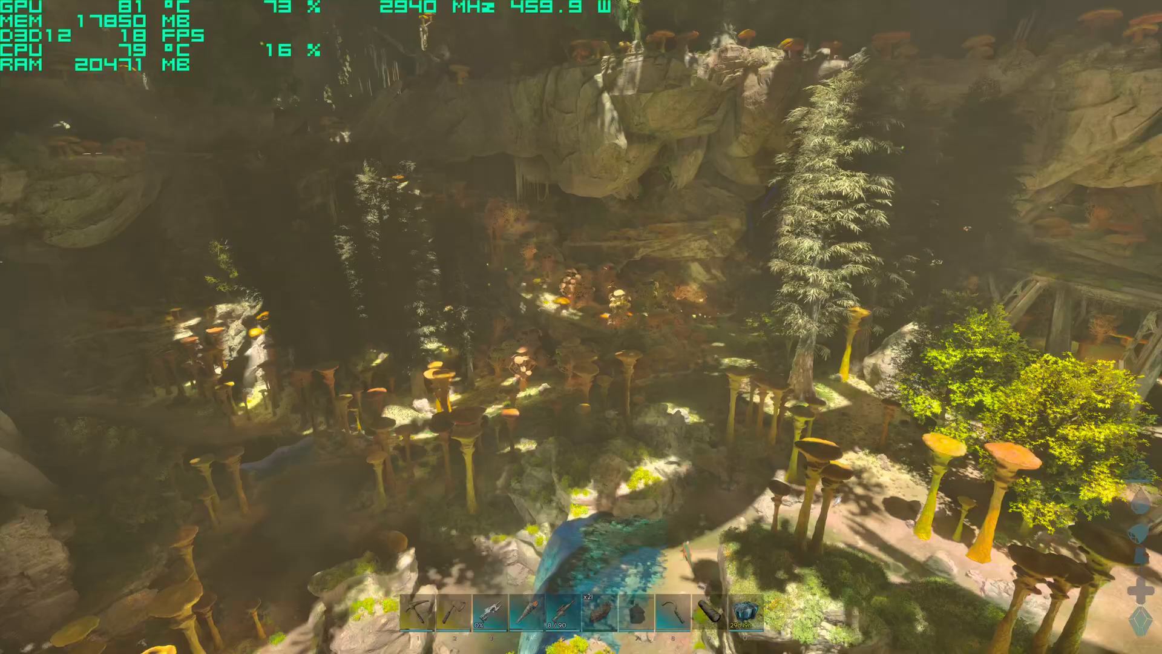
mouse_move(581, 326)
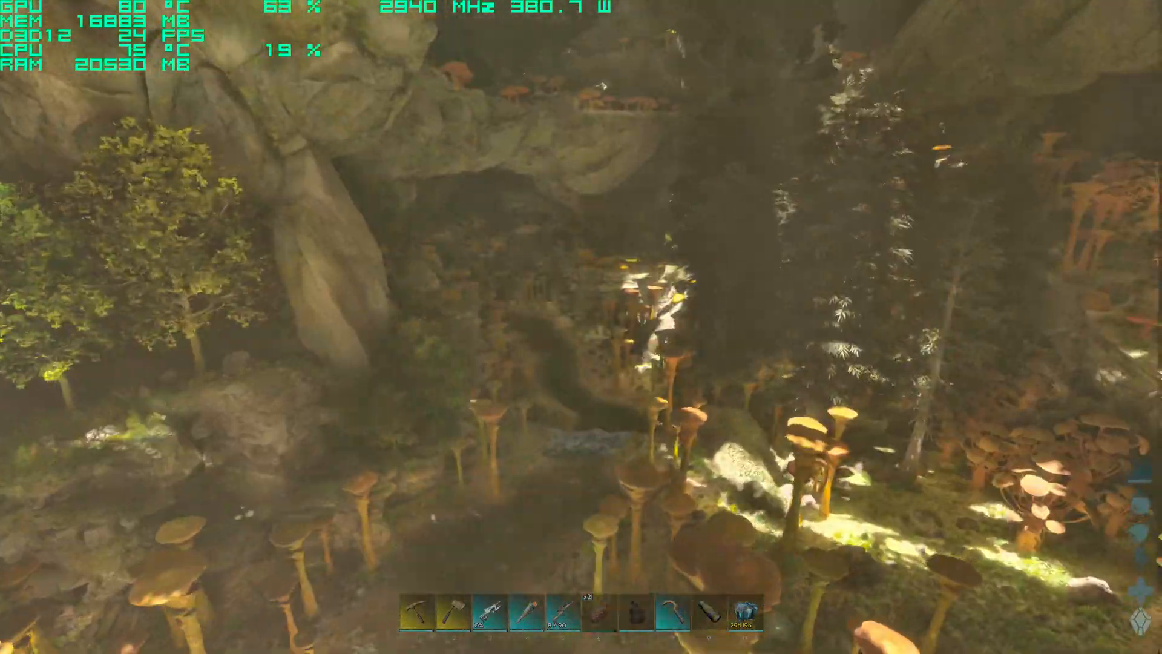
mouse_move(581, 327)
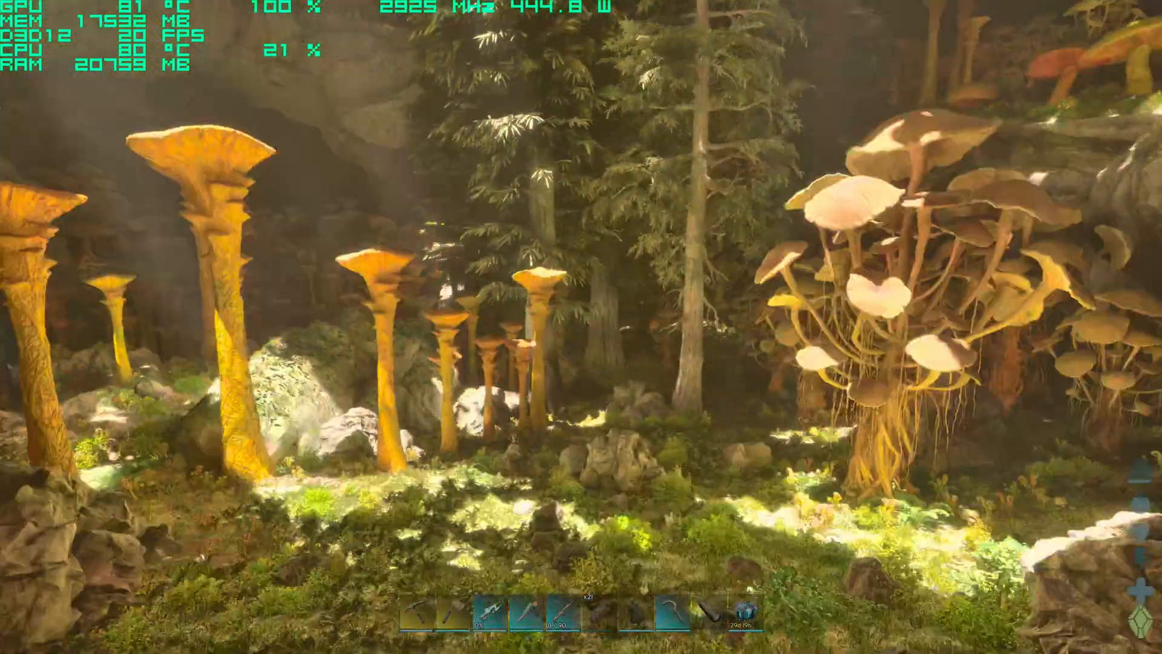
mouse_move(581, 327)
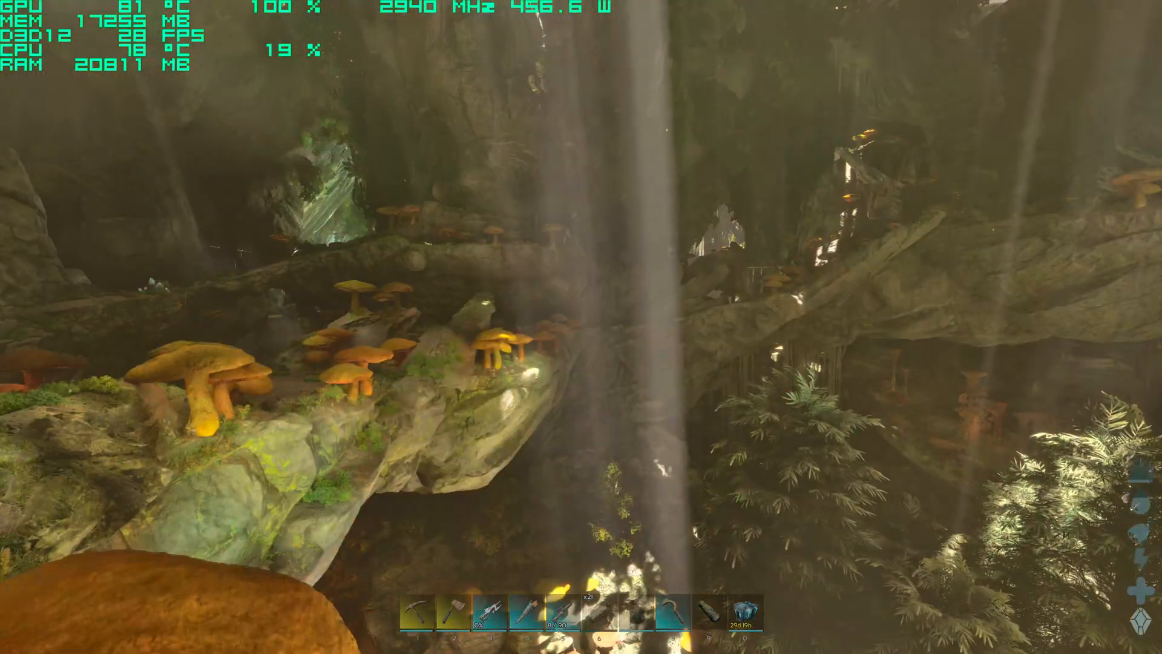
mouse_move(581, 327)
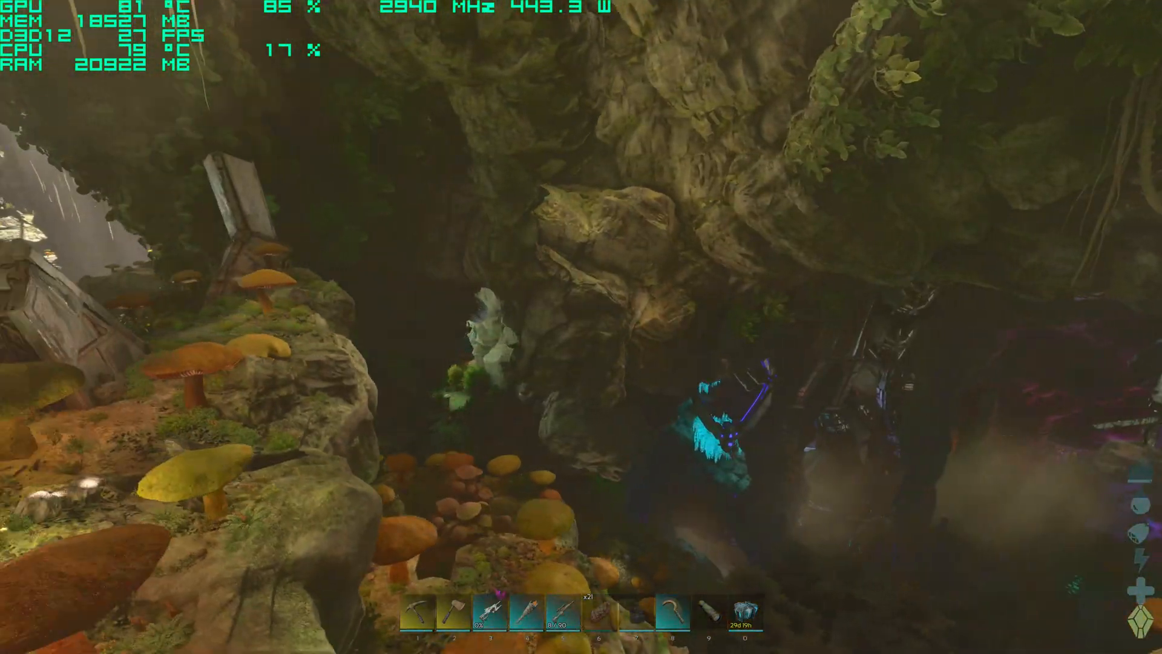
mouse_move(581, 326)
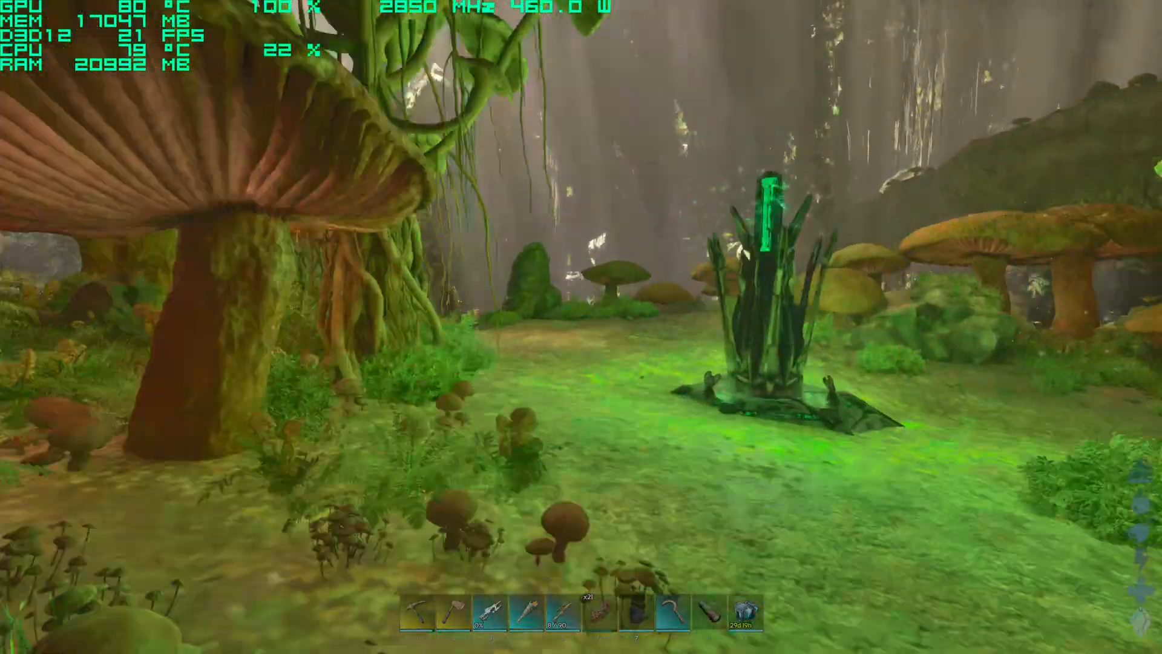
mouse_move(581, 327)
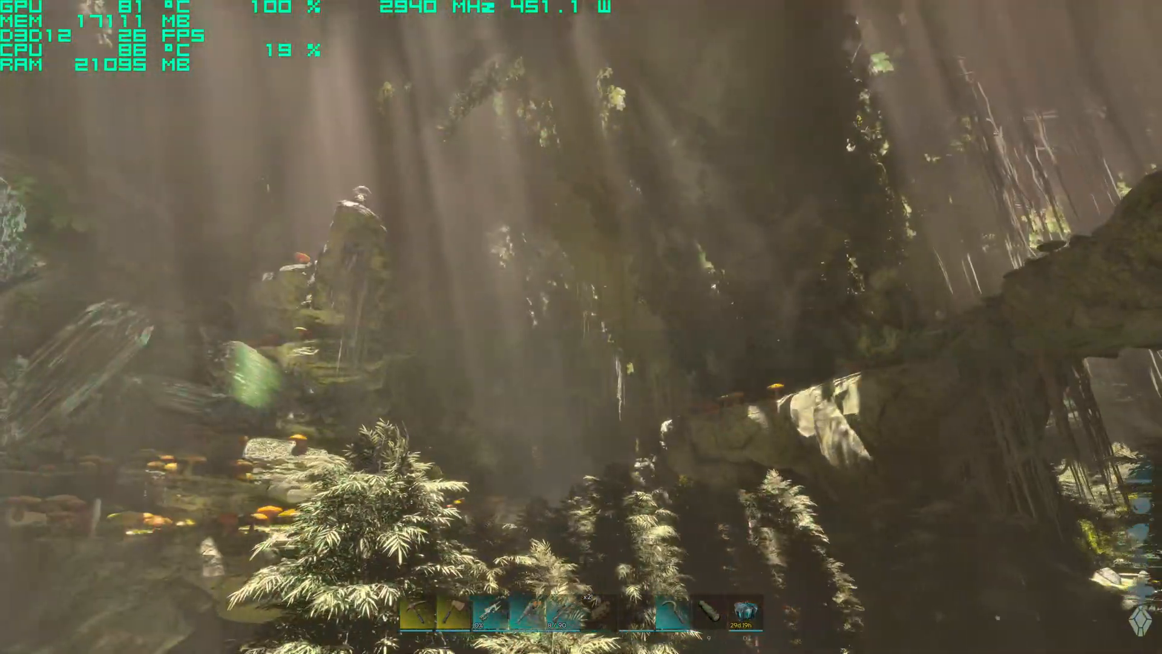
mouse_move(581, 327)
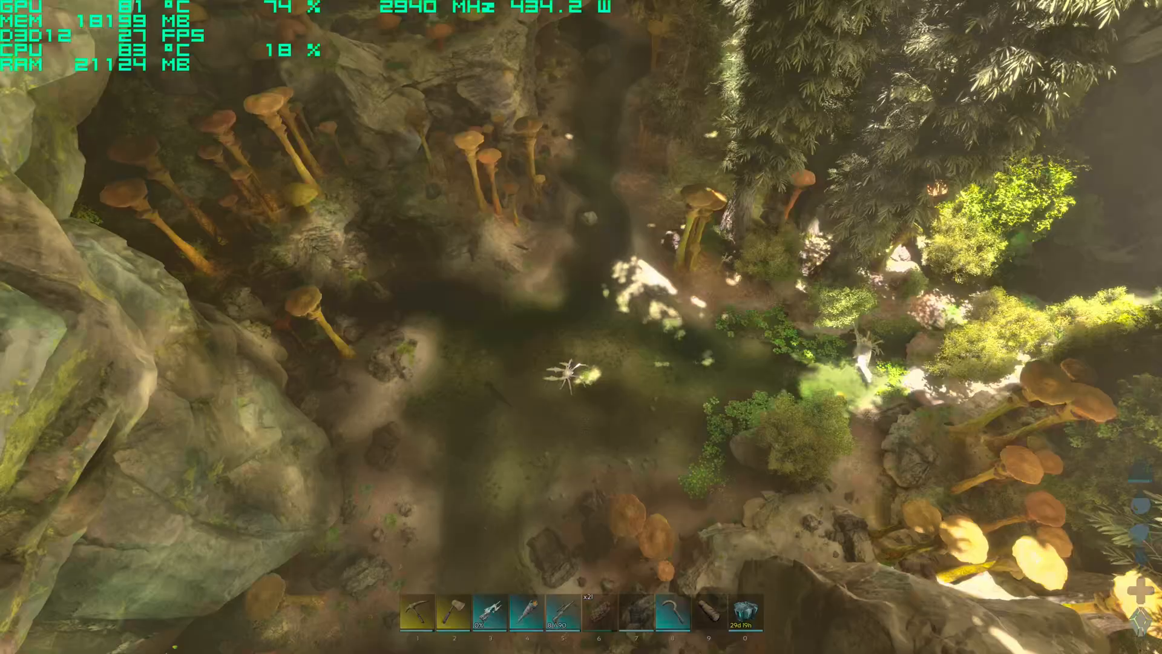
mouse_move(581, 327)
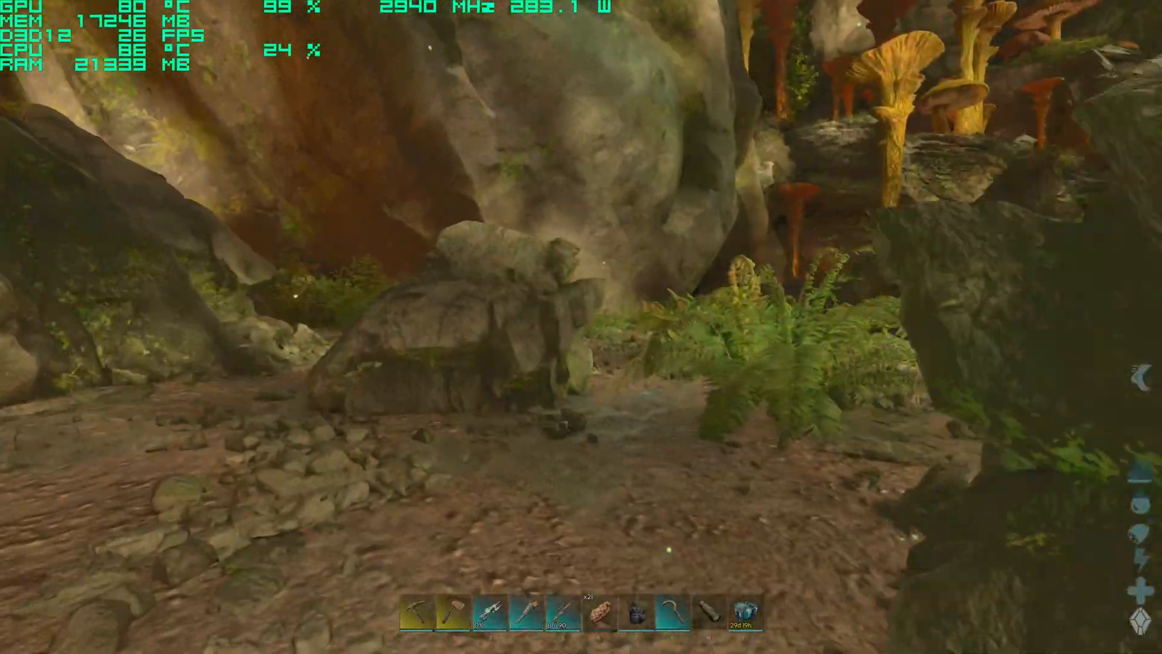
mouse_move(581, 327)
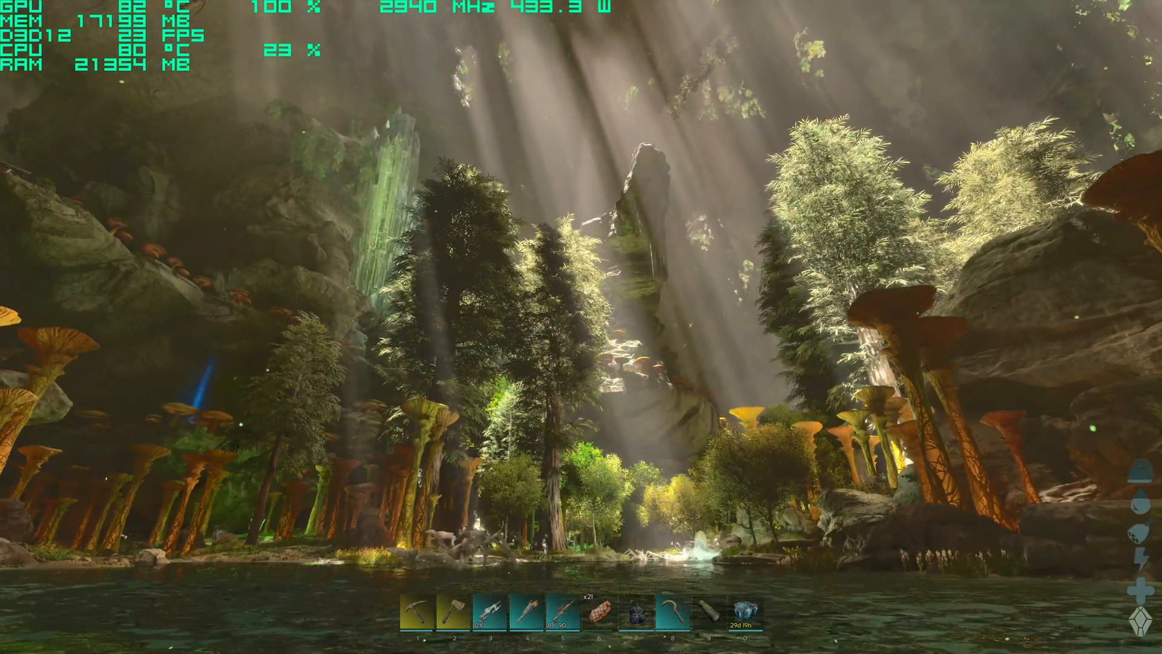
key("Escape")
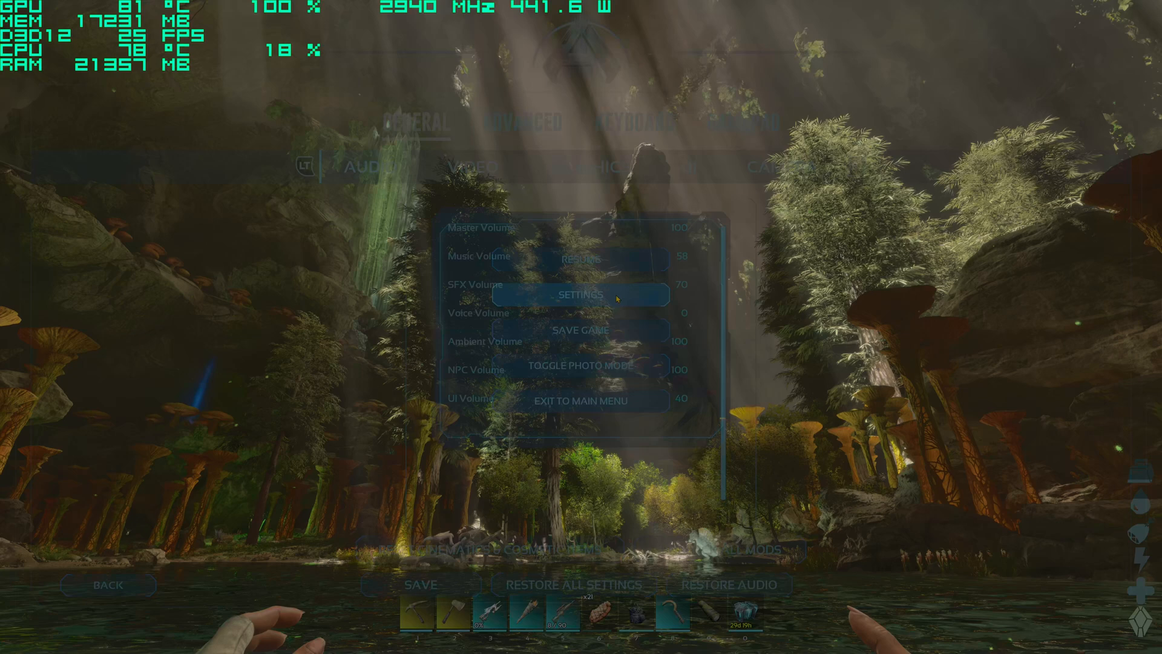
- Set Cinematic Lighting Mode OFF in Graphics, save, and exit the settings screen
left_click(581, 294)
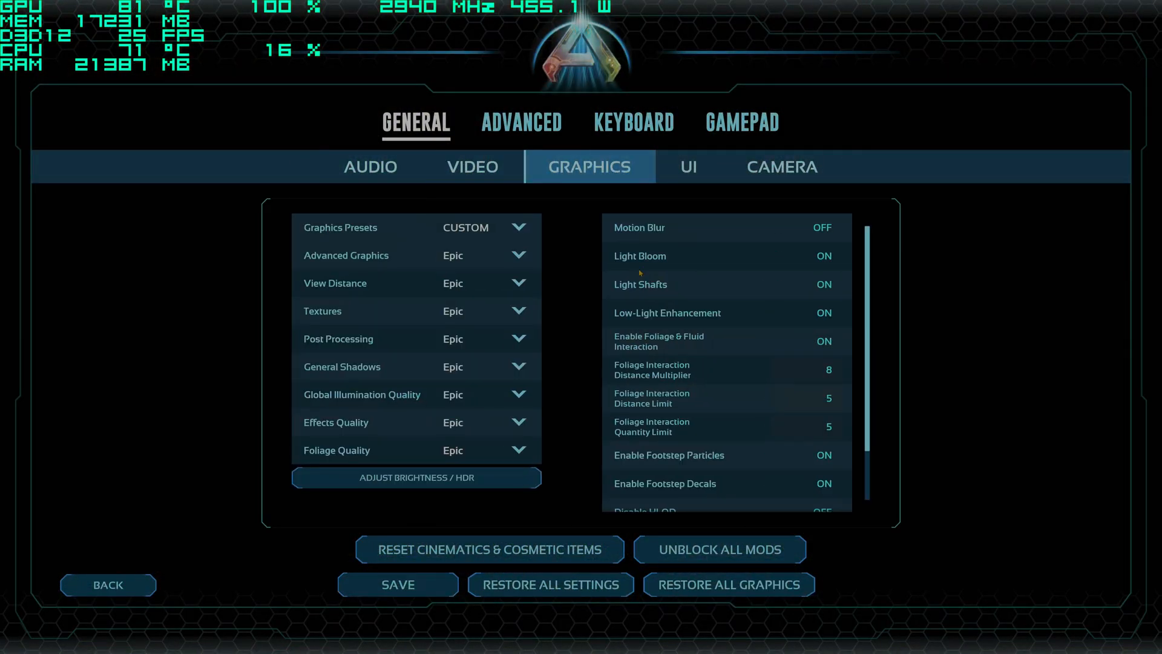
scroll("down", 3)
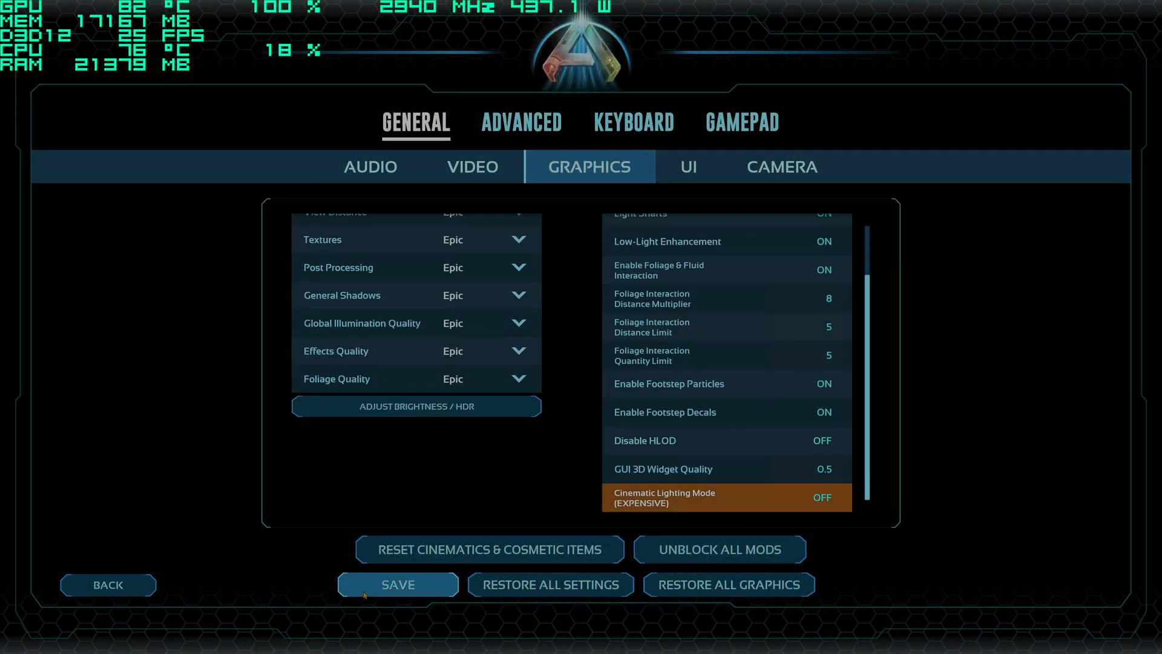
left_click(397, 584)
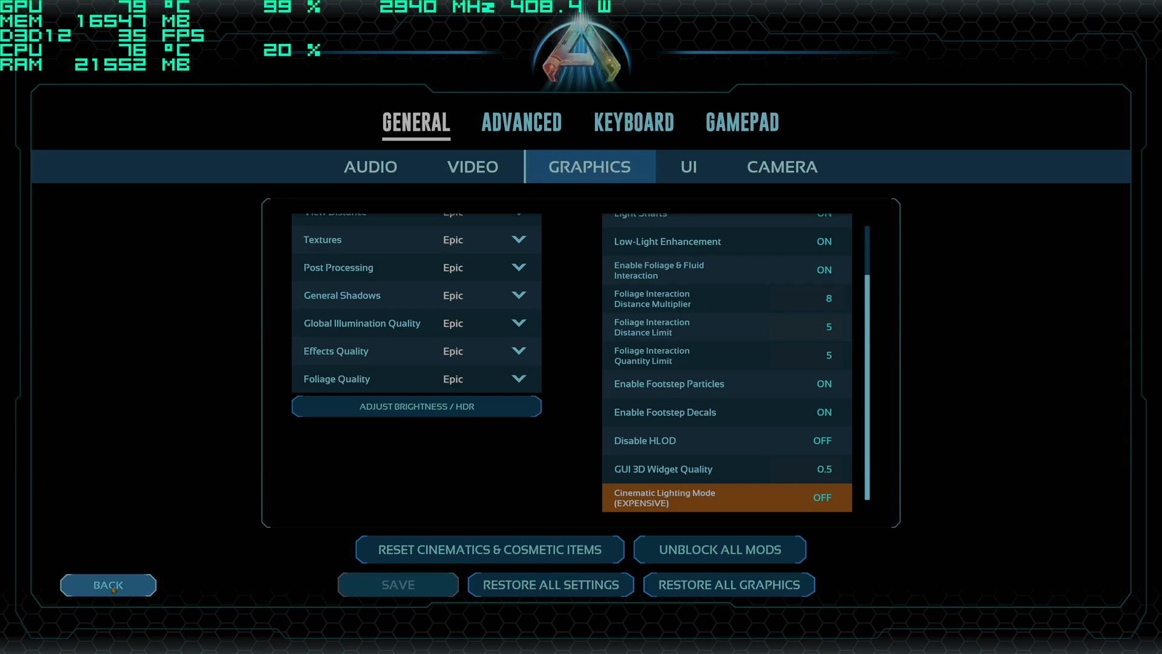
left_click(108, 584)
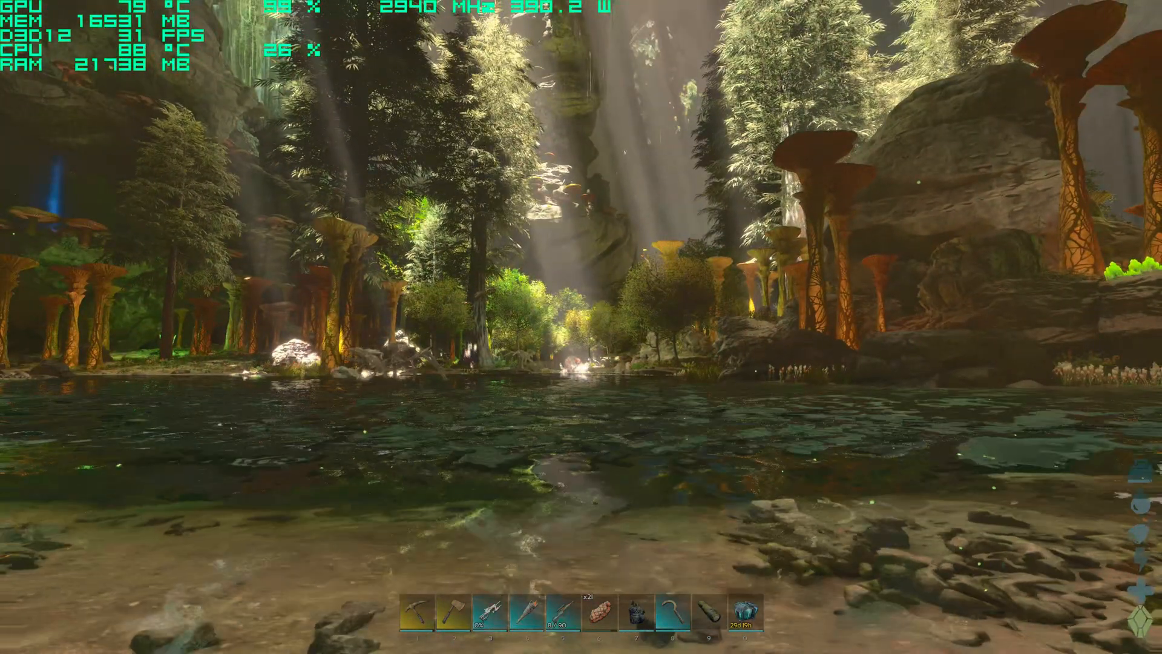
- Watch the river scene with cinematic lighting off, then pause with Esc
key("Escape")
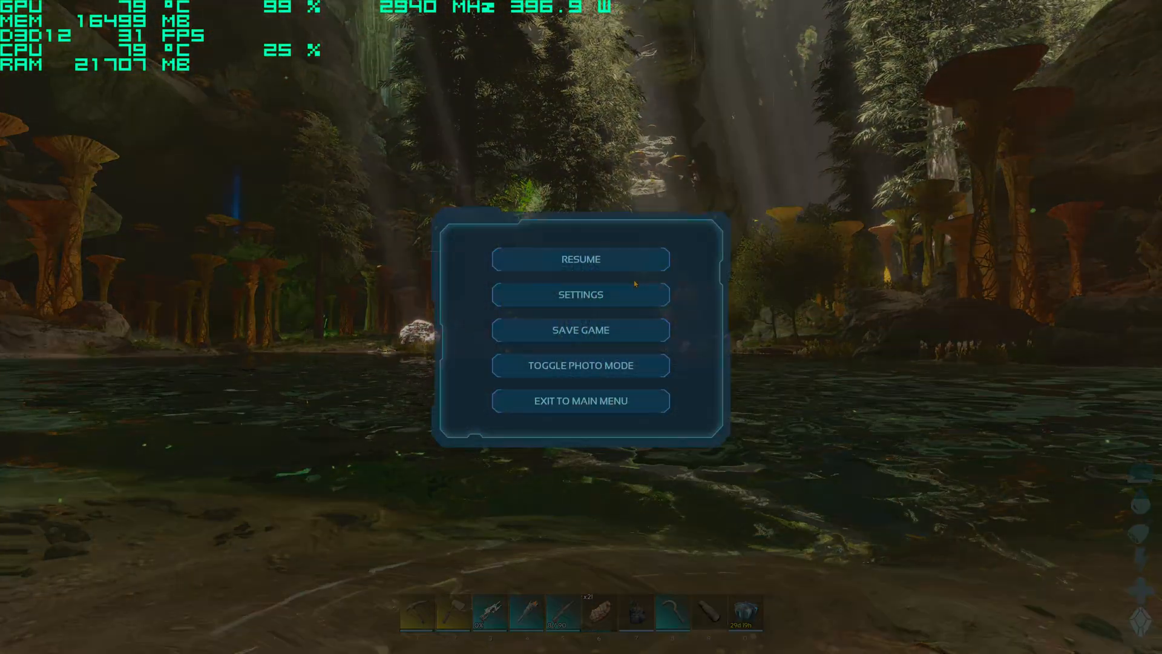
- Set Cinematic Lighting Mode back ON, save it, view Video settings, and resume
left_click(580, 294)
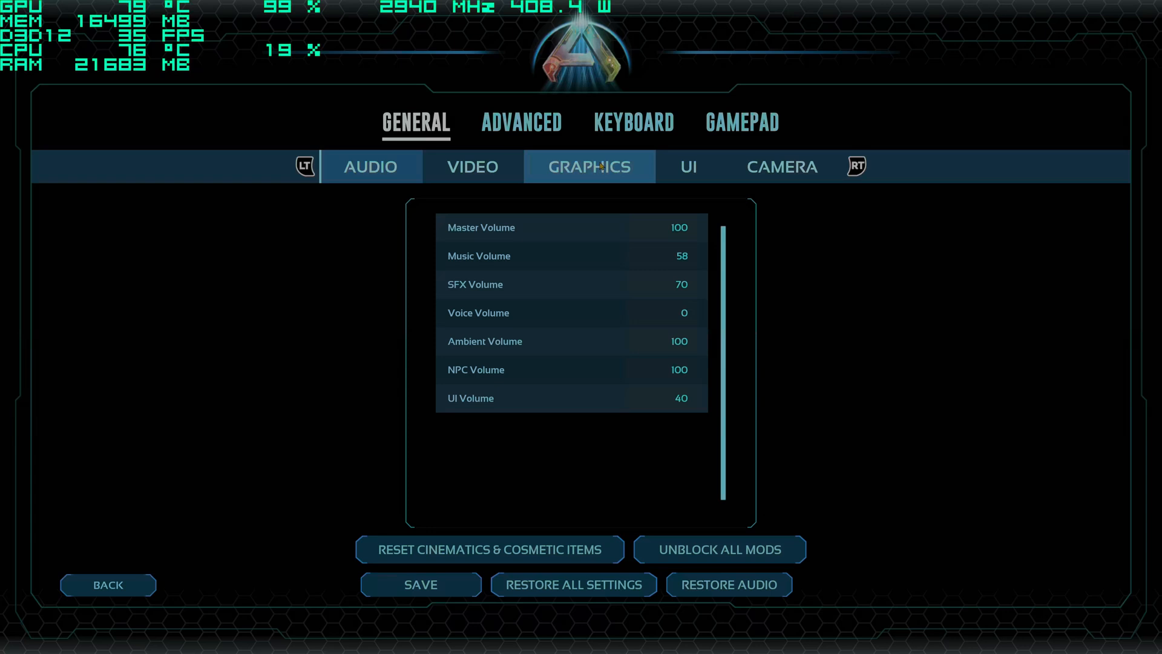
left_click(588, 165)
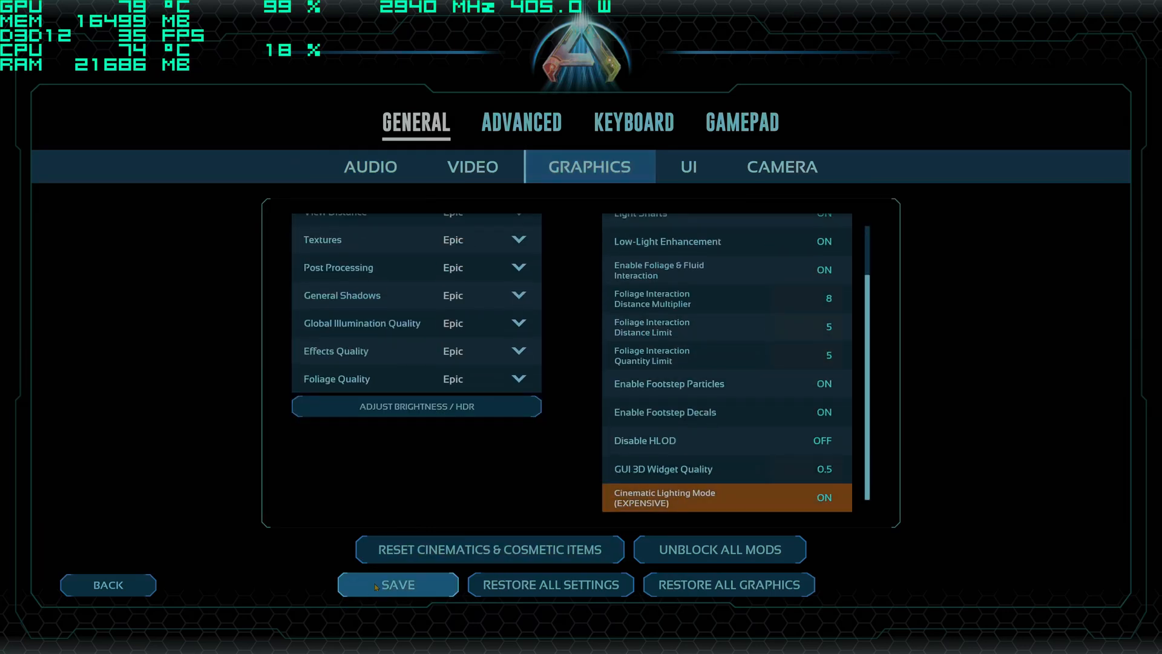
left_click(521, 123)
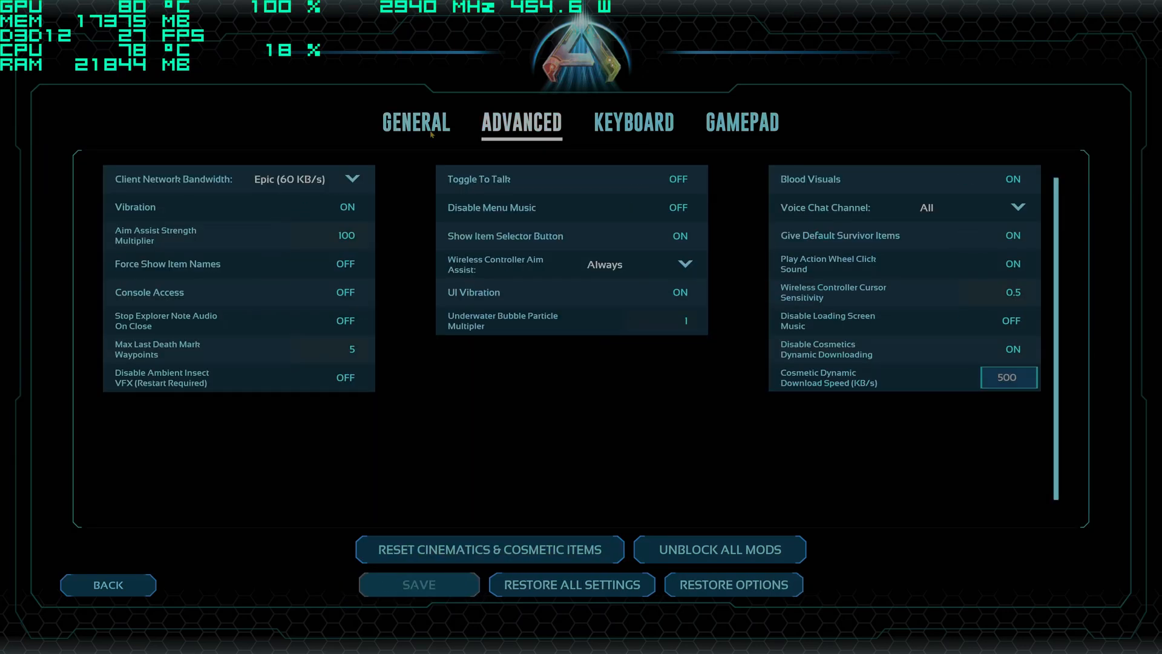
left_click(416, 122)
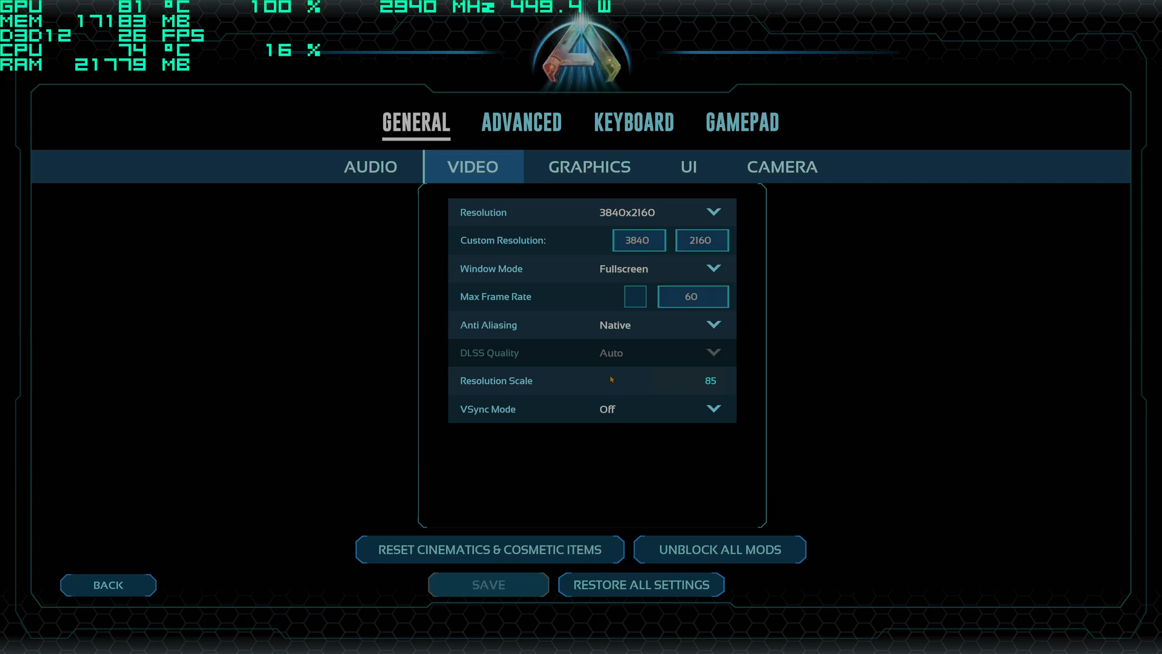
left_click(585, 380)
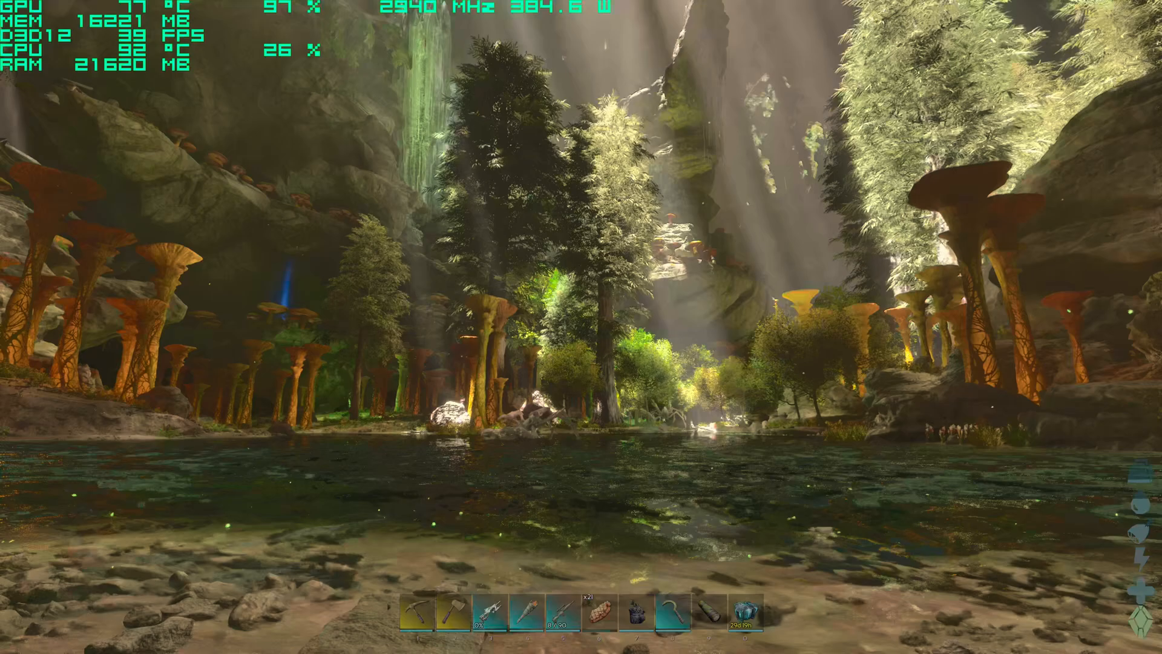
mouse_move(581, 327)
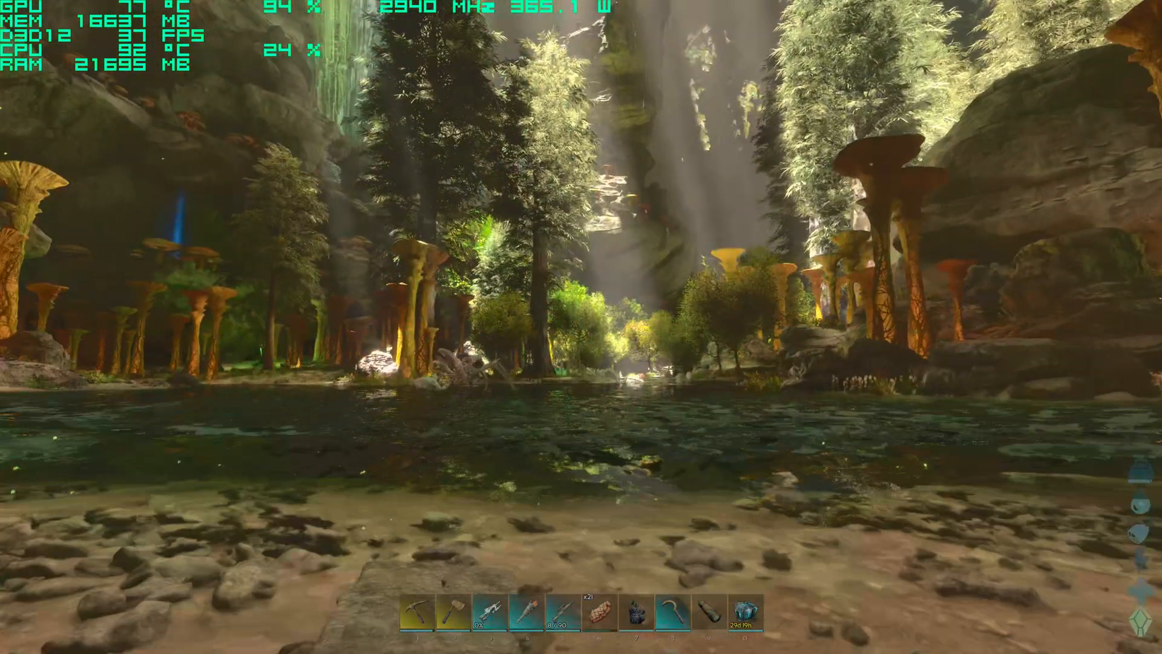
mouse_move(581, 327)
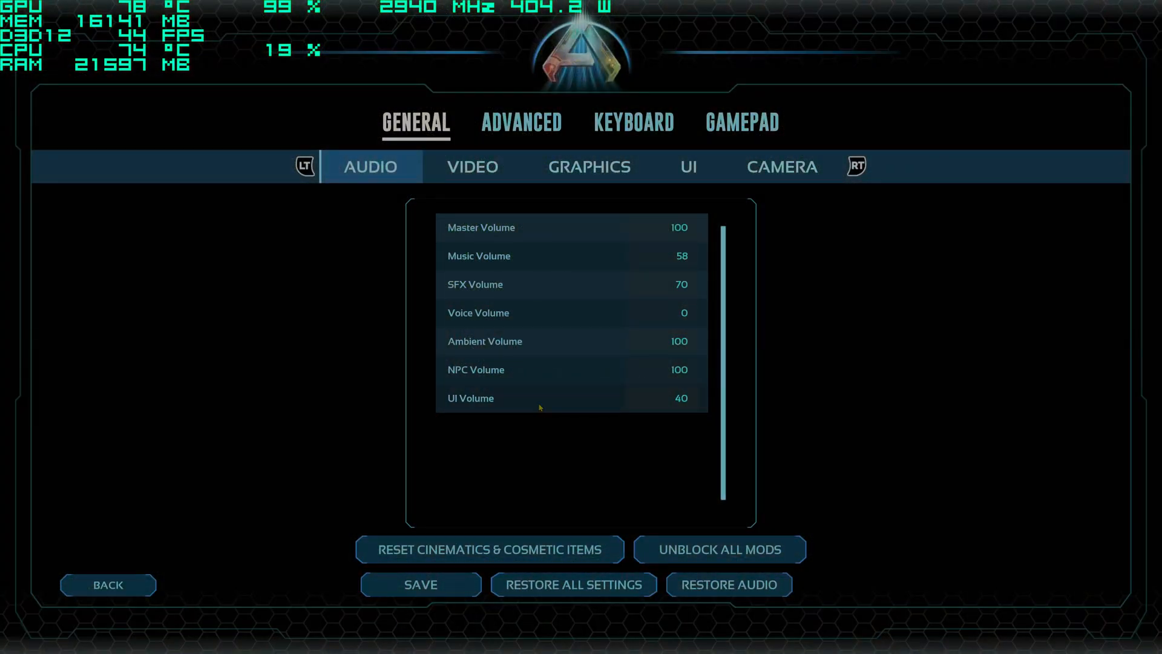
- Return to play, walk into the sunlit mushroom forest, and pause again
left_click(472, 165)
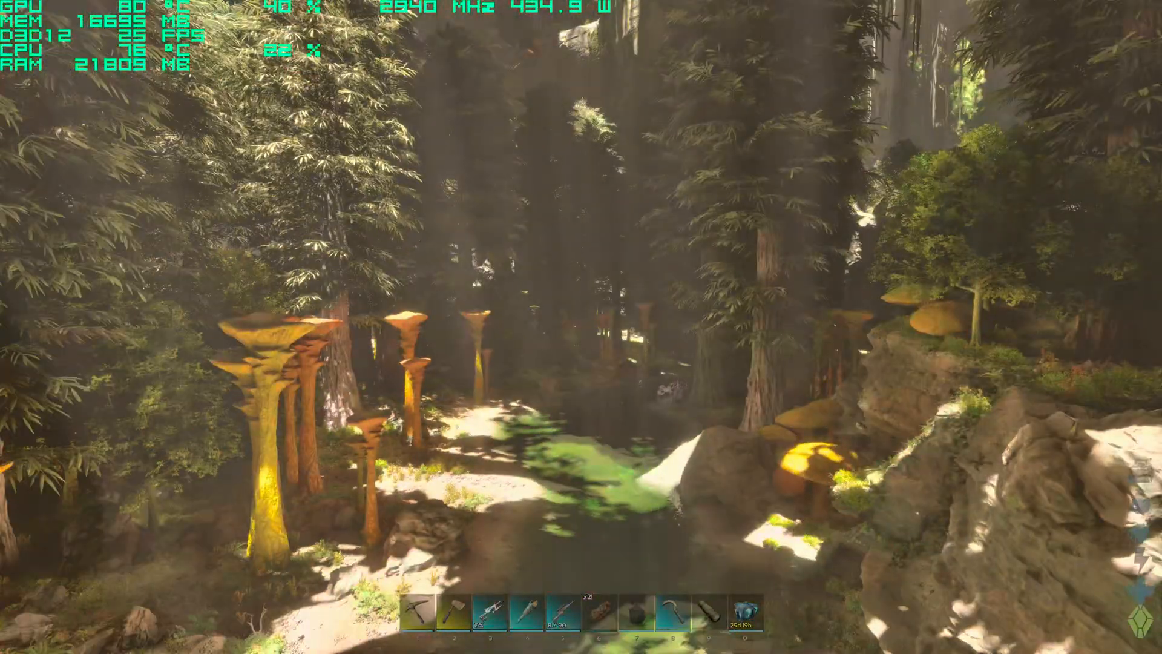
key("Escape")
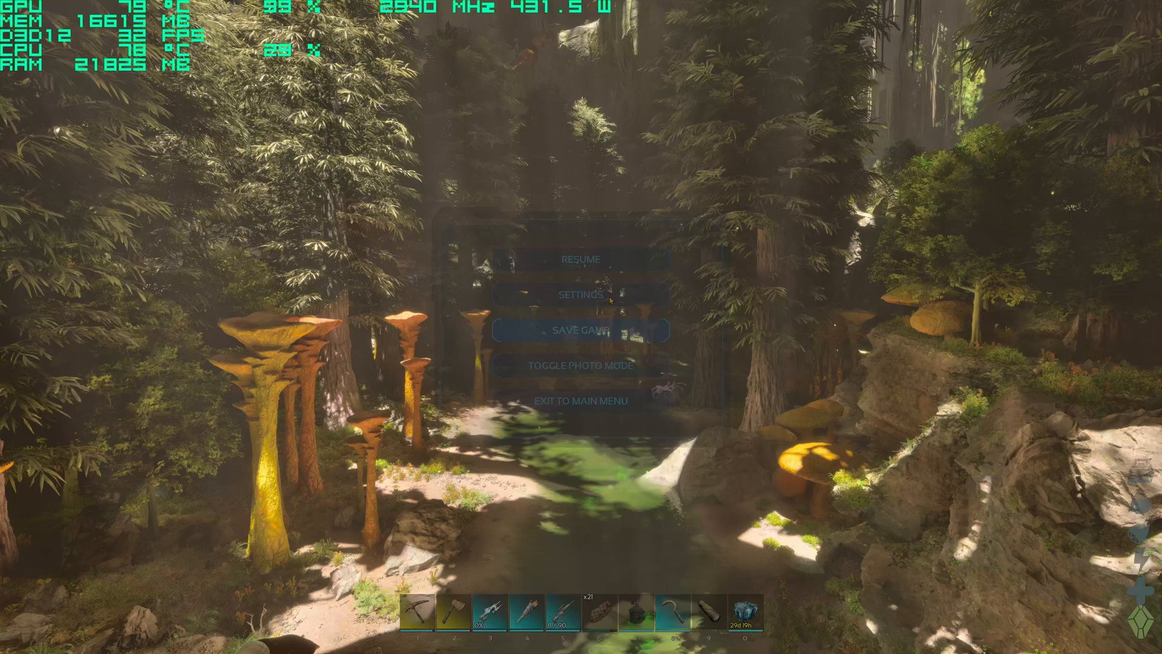
- Scroll through the Graphics options, back out, and reopen Settings
left_click(580, 294)
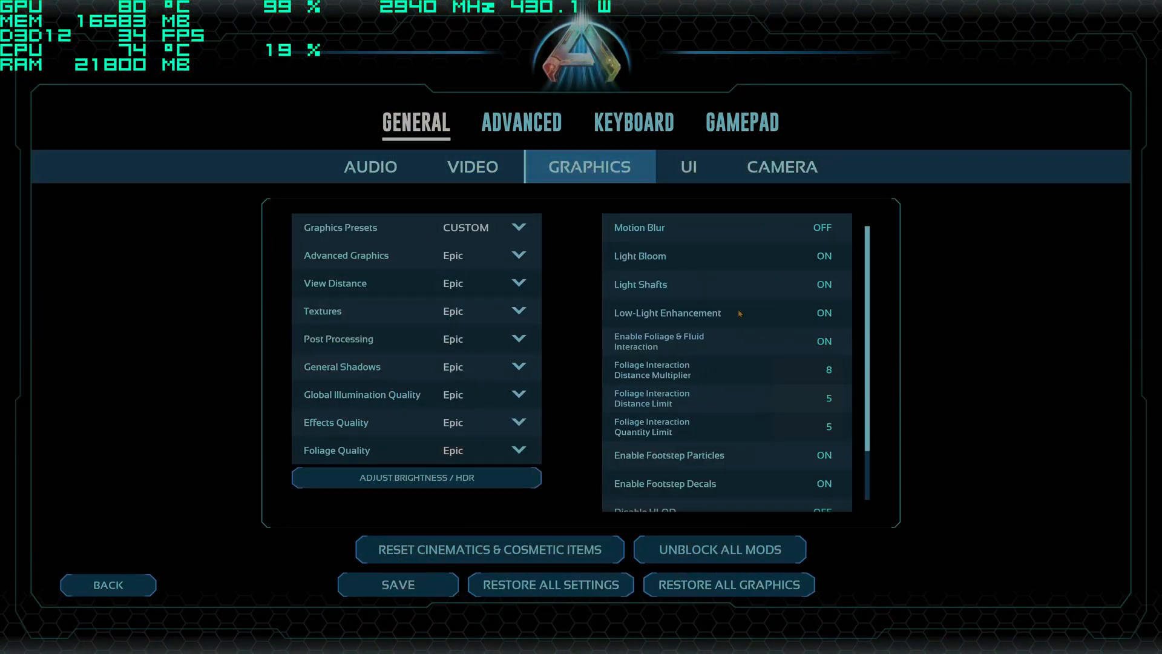
scroll("down", 3)
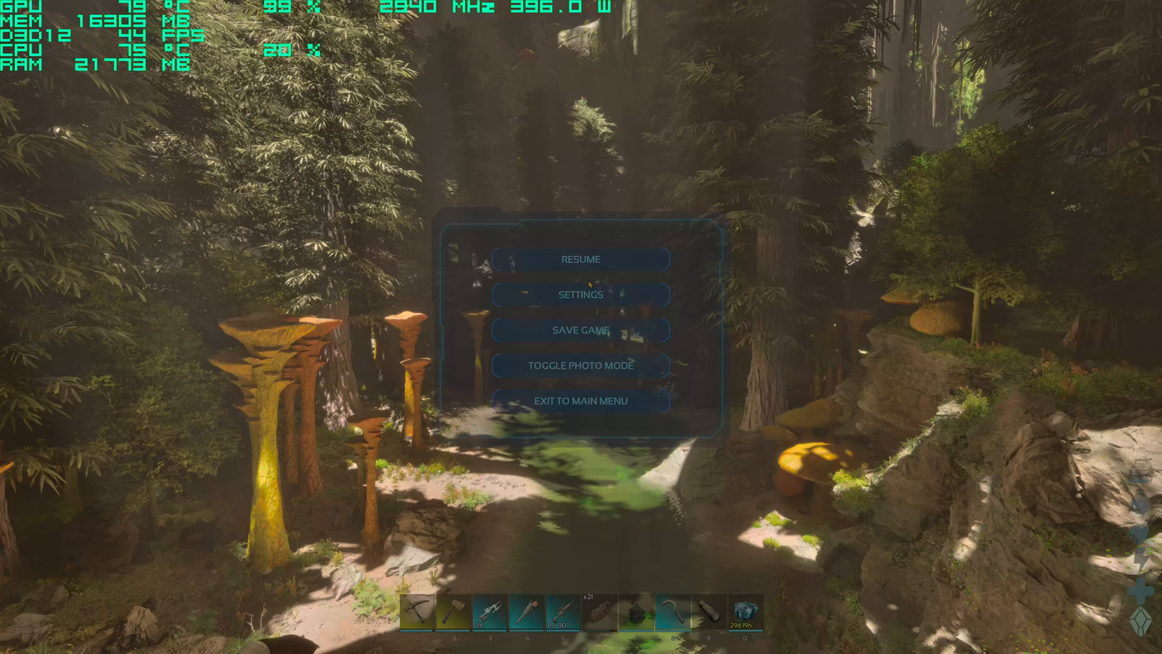
left_click(581, 259)
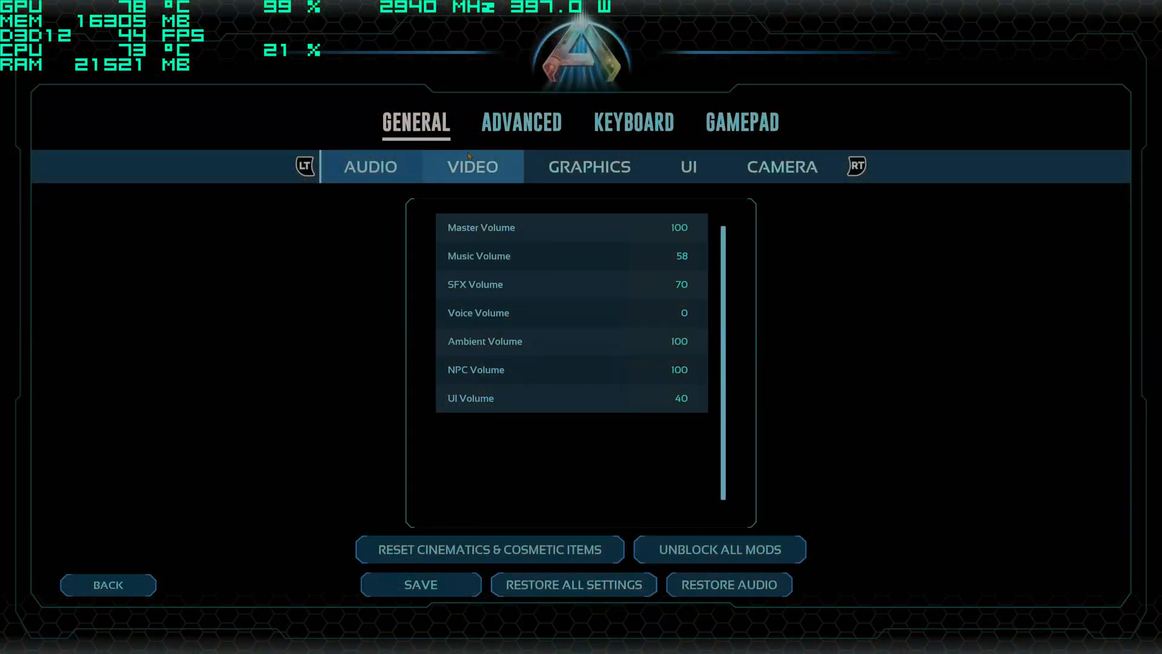
- Raise Resolution Scale from 85 to 100 in Video settings and resume play
left_click(472, 166)
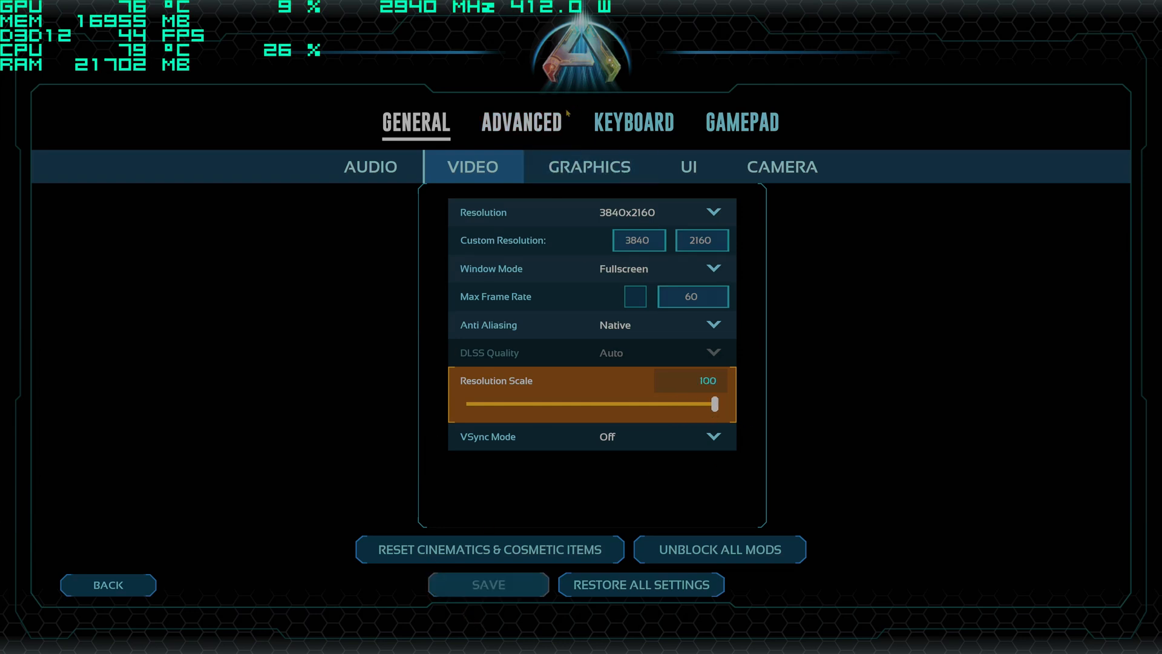
left_click(589, 166)
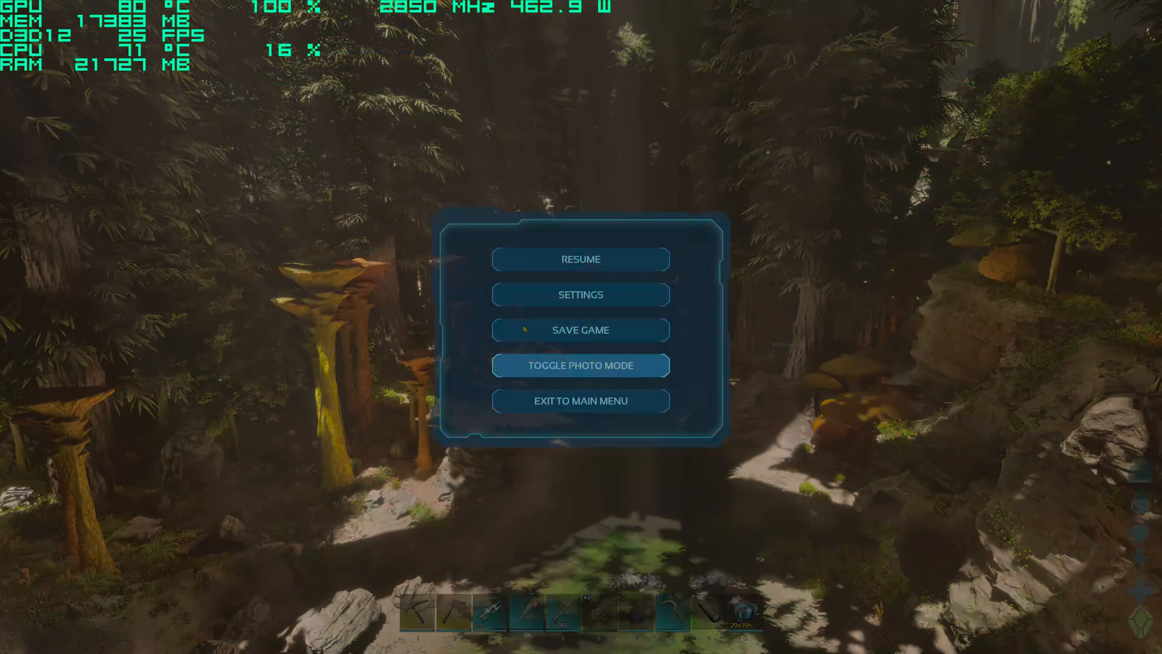
left_click(580, 259)
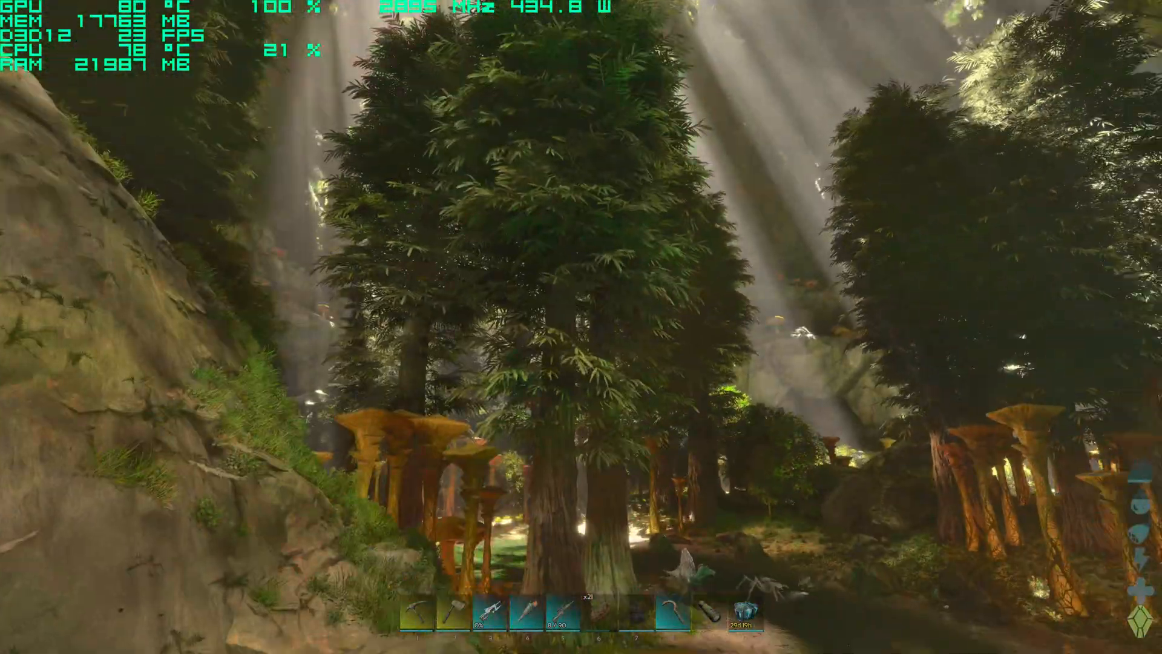
mouse_move(581, 327)
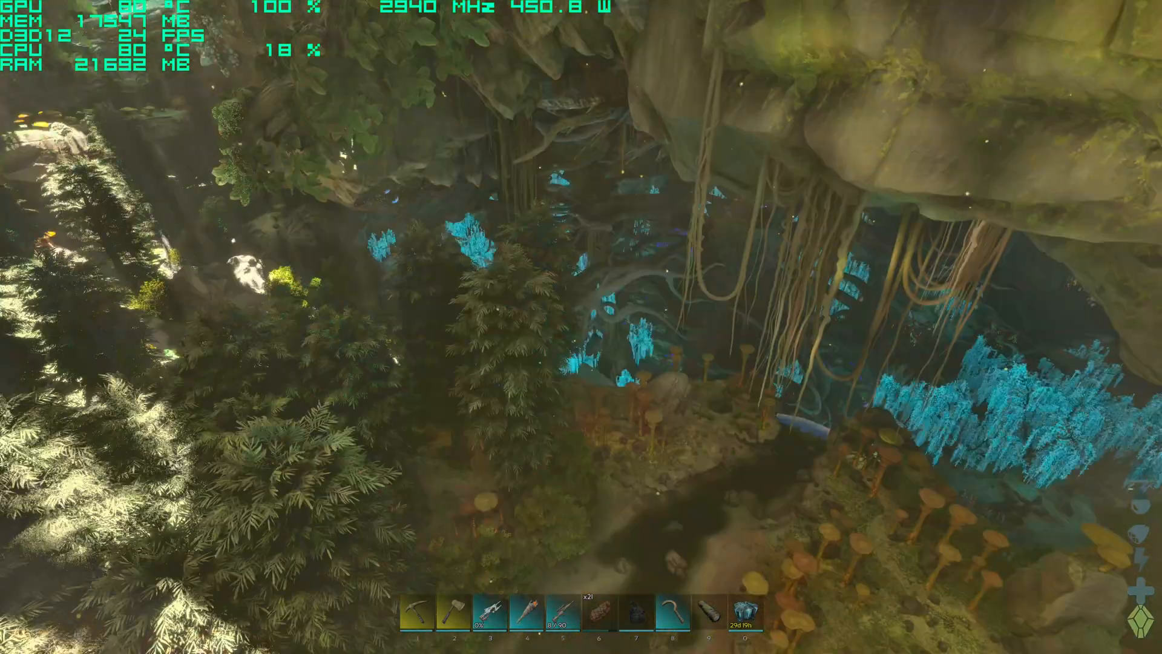
mouse_move(581, 327)
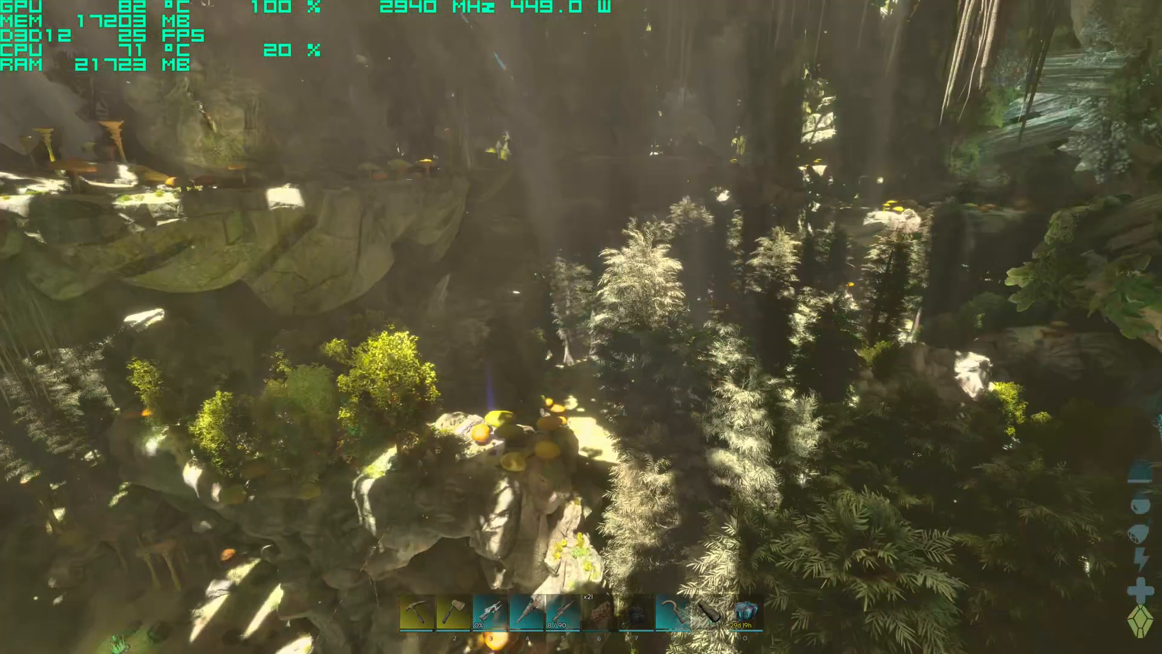
- Pause after exploring, restore Resolution Scale to 85, and check Graphics settings
key("Escape")
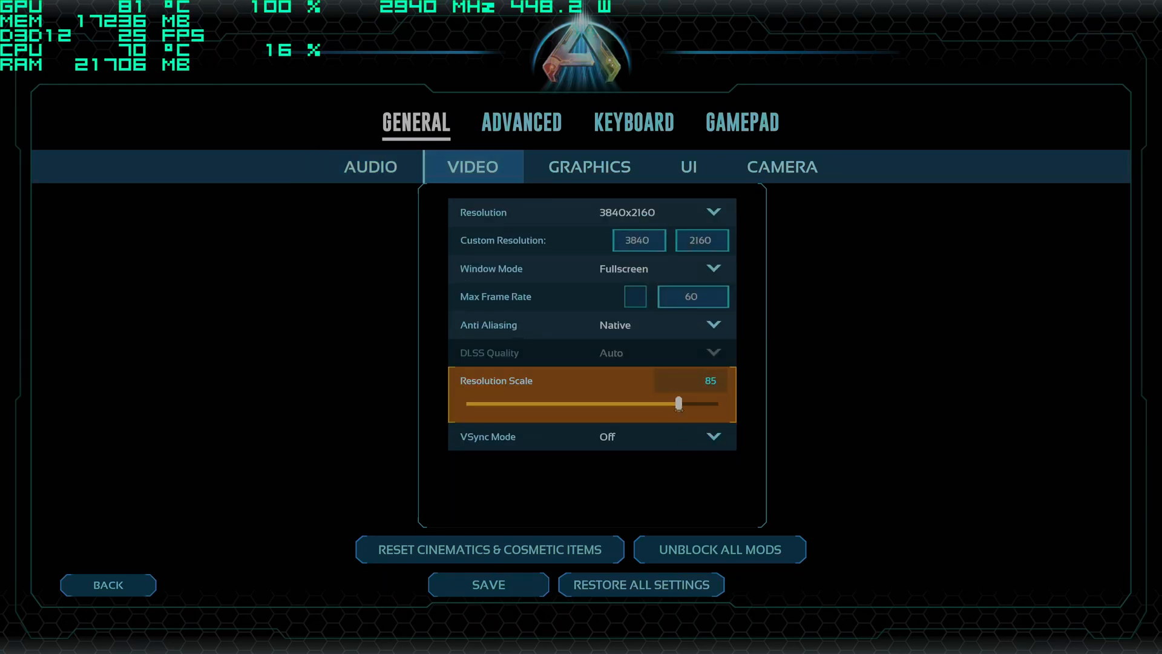
left_click(589, 165)
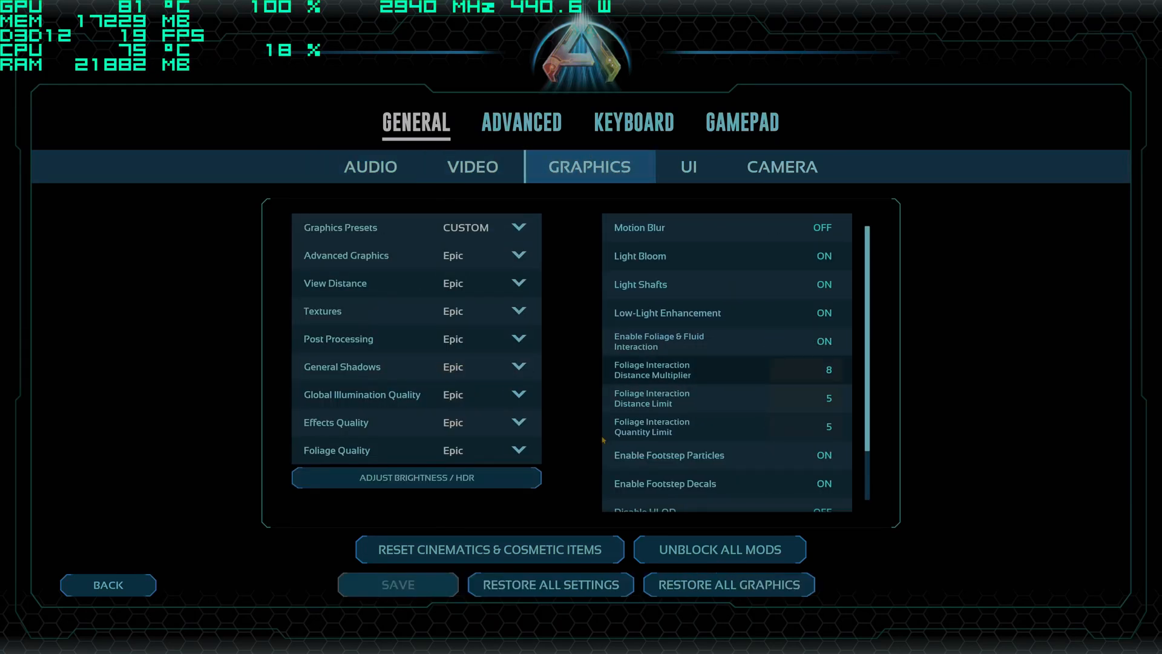
scroll("down", 3)
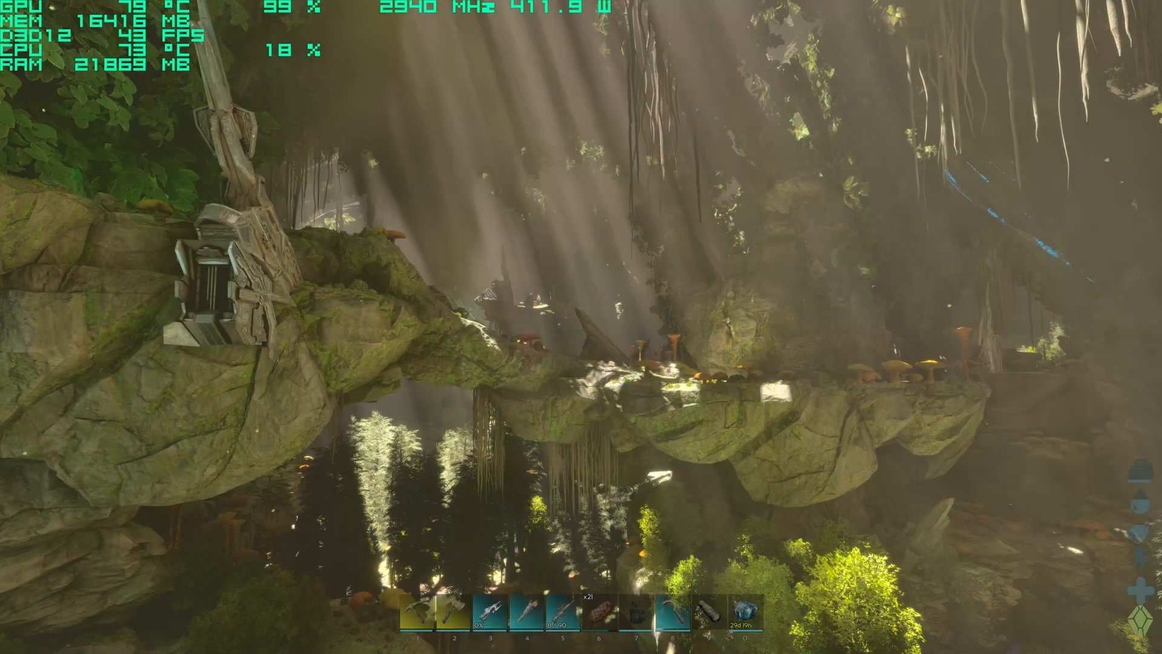
key("Escape")
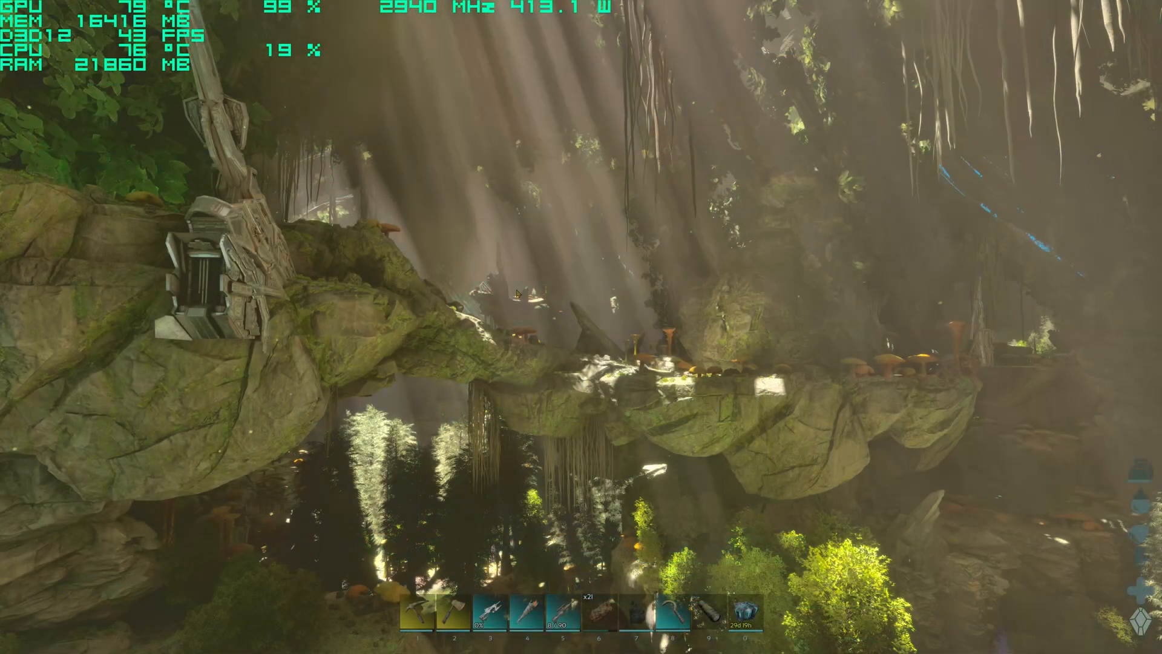
mouse_move(581, 327)
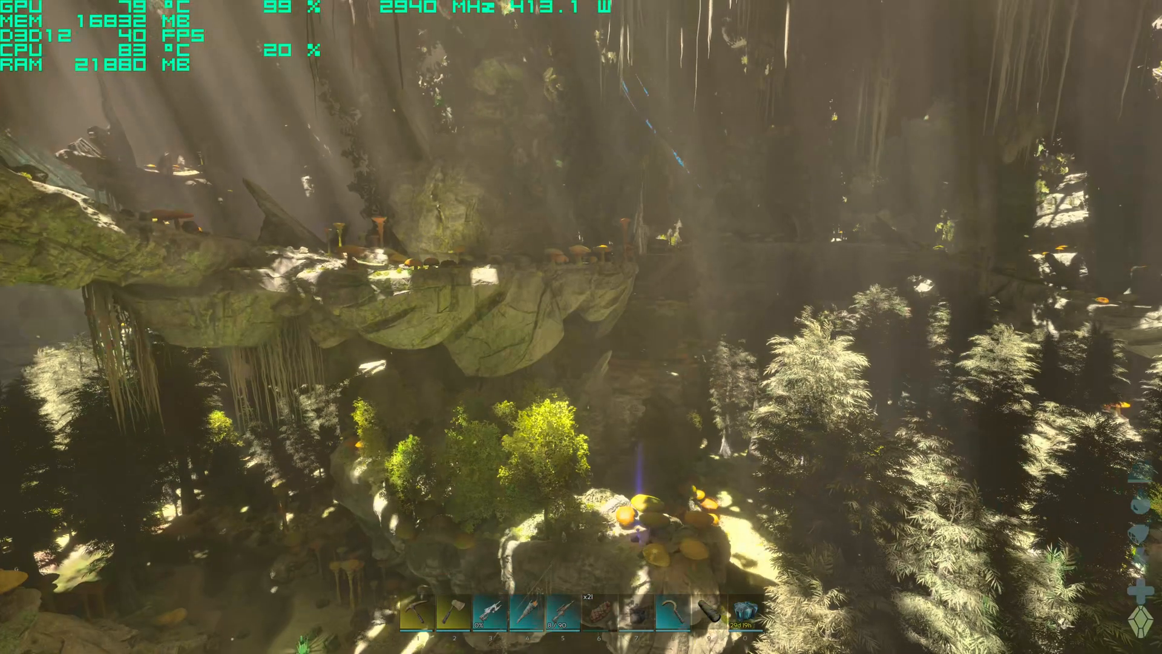
mouse_move(581, 327)
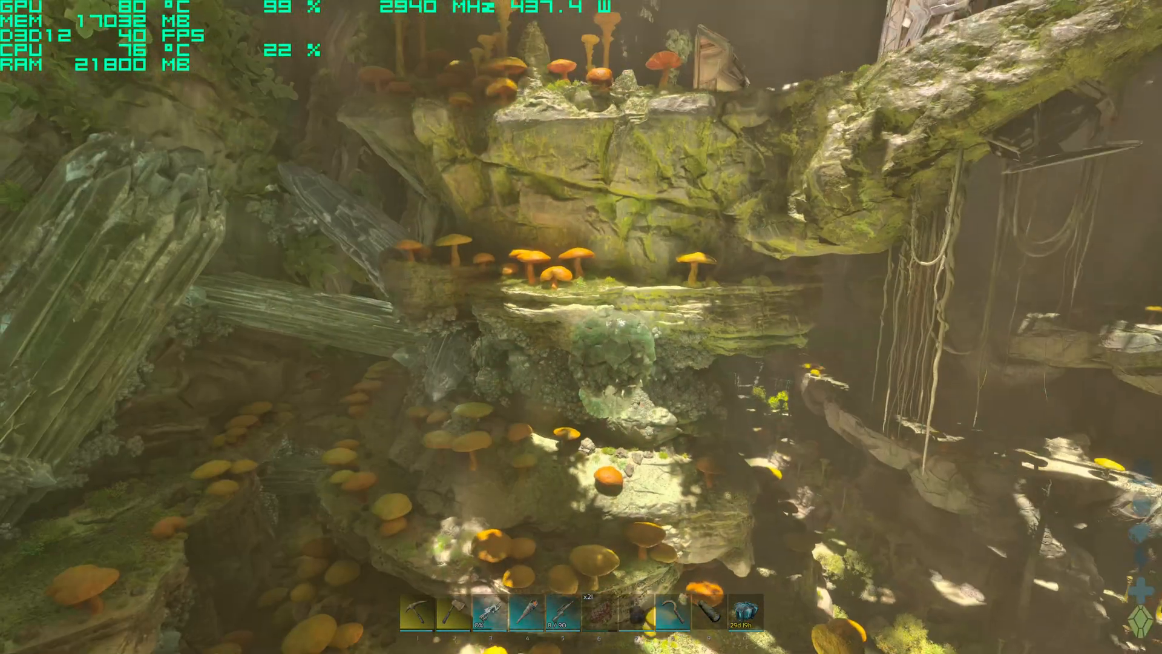
mouse_move(581, 326)
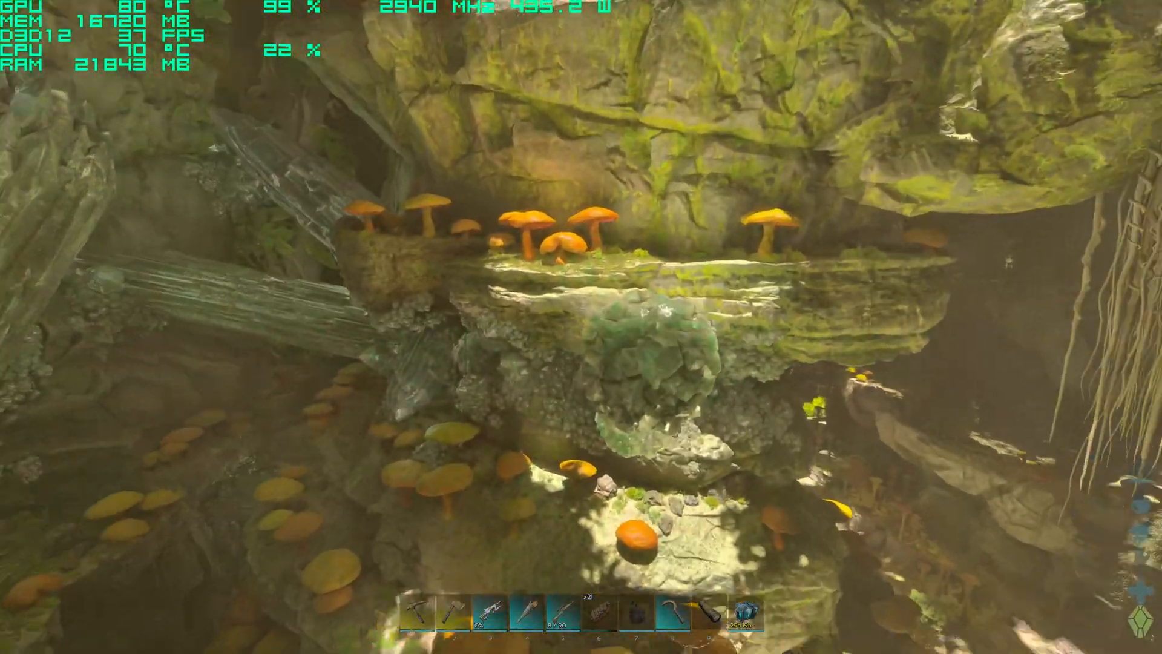
mouse_move(581, 327)
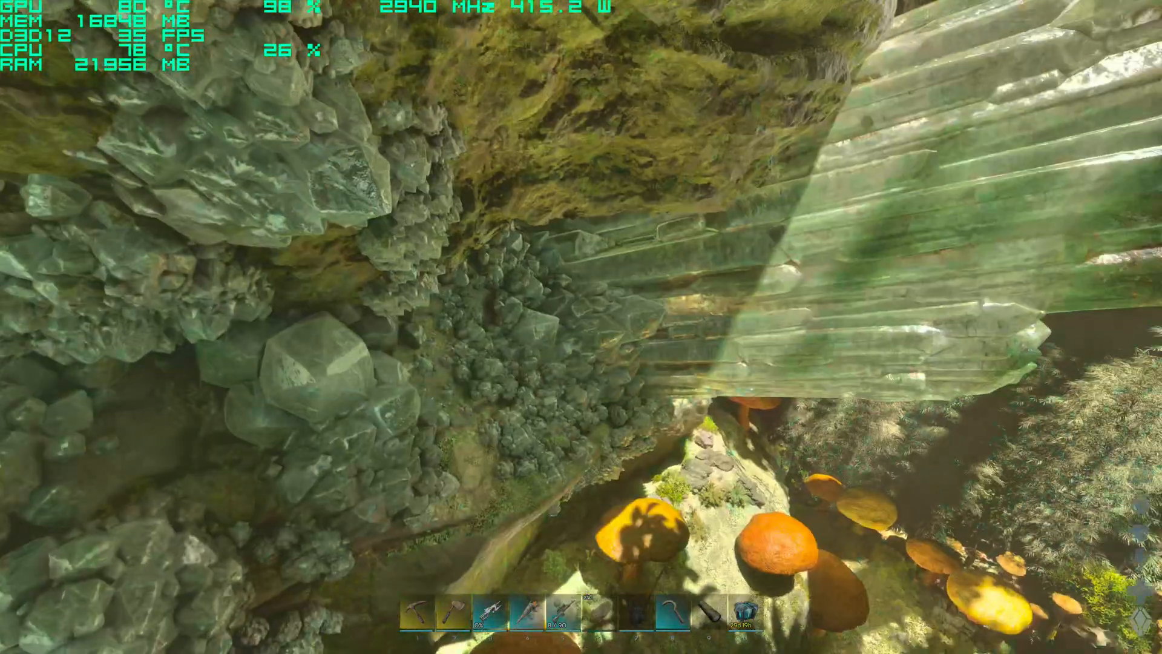